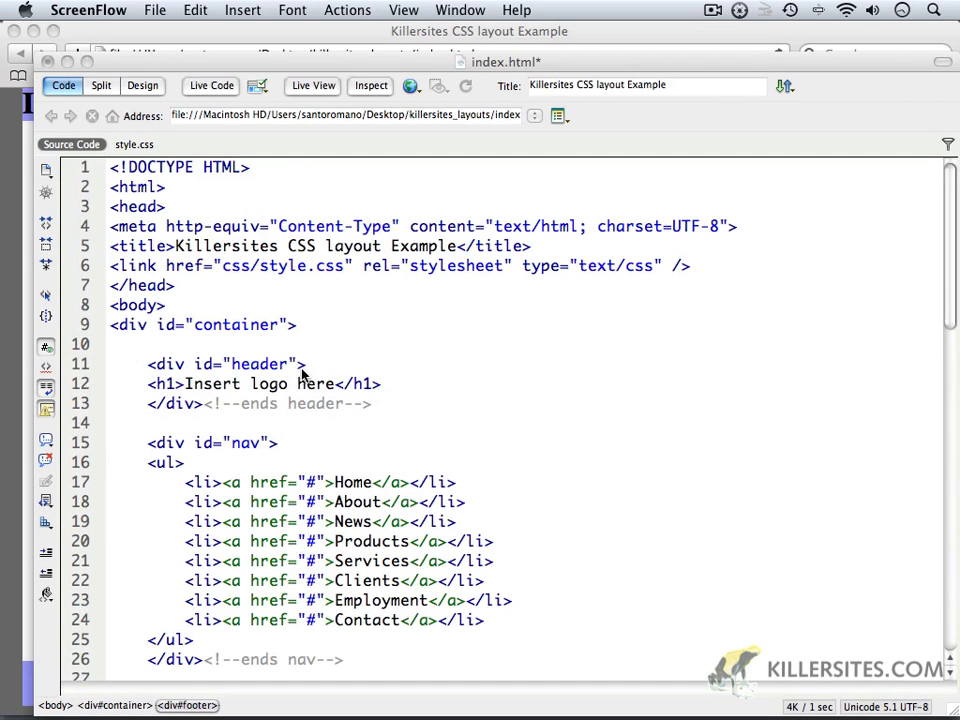
pyautogui.moveTo(205, 398)
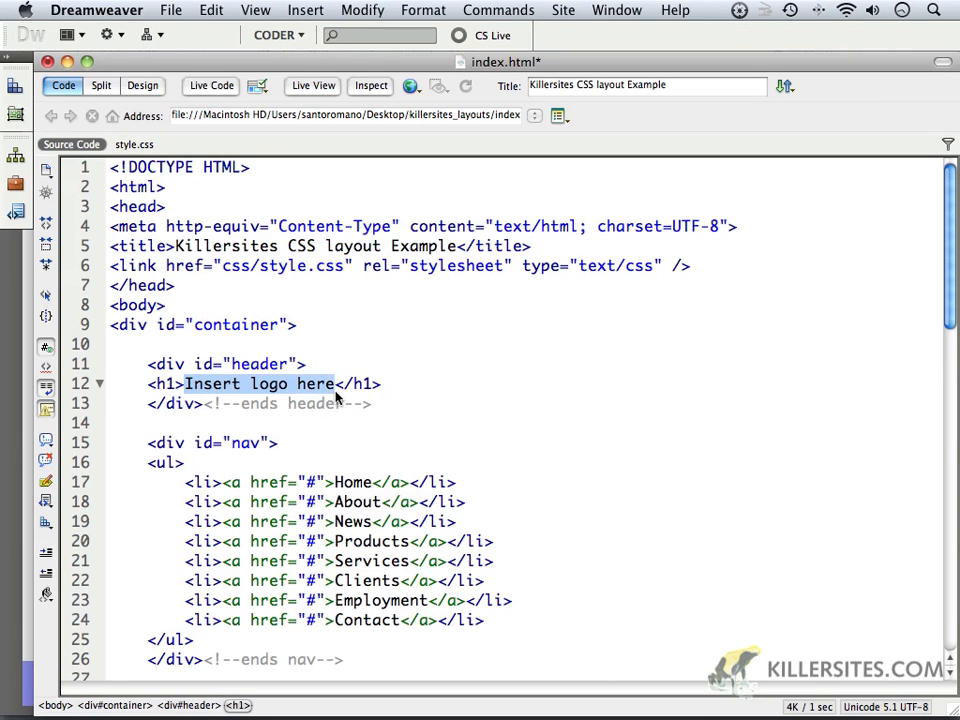
# Replace the header h1 placeholder with 'Killersites Css Training' and save index.html.
pyautogui.write('Kill</h1>')
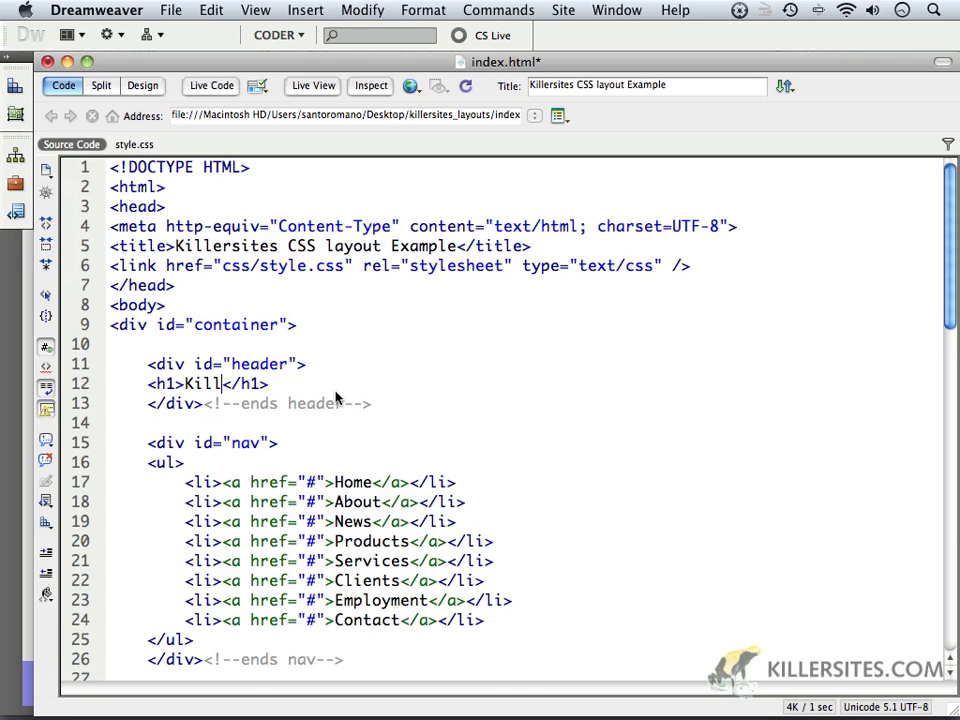
pyautogui.write('ersites')
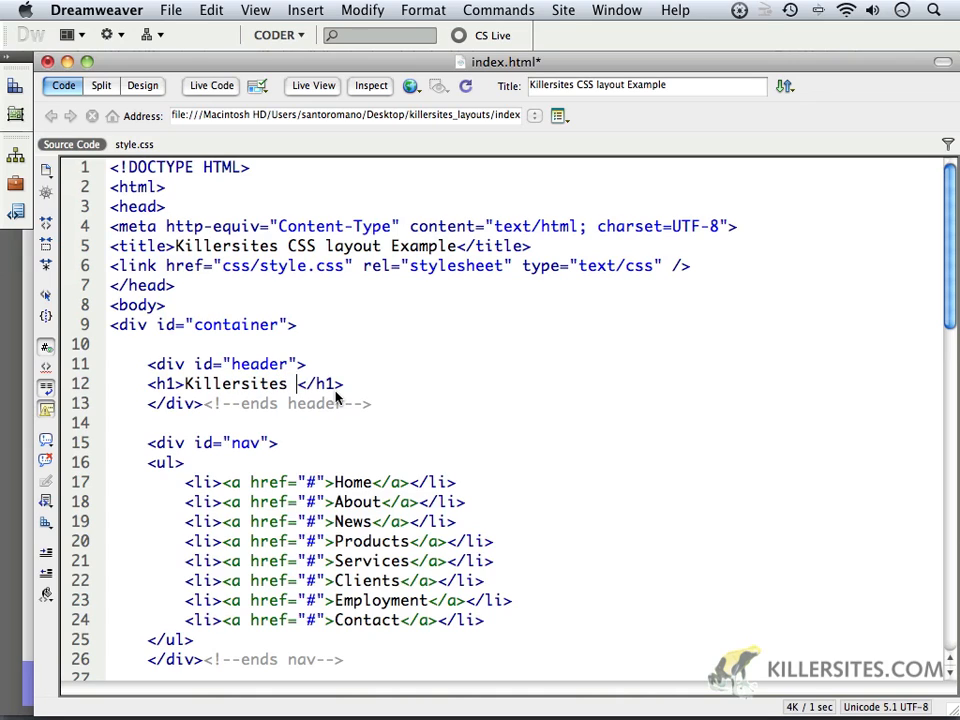
pyautogui.write('Css')
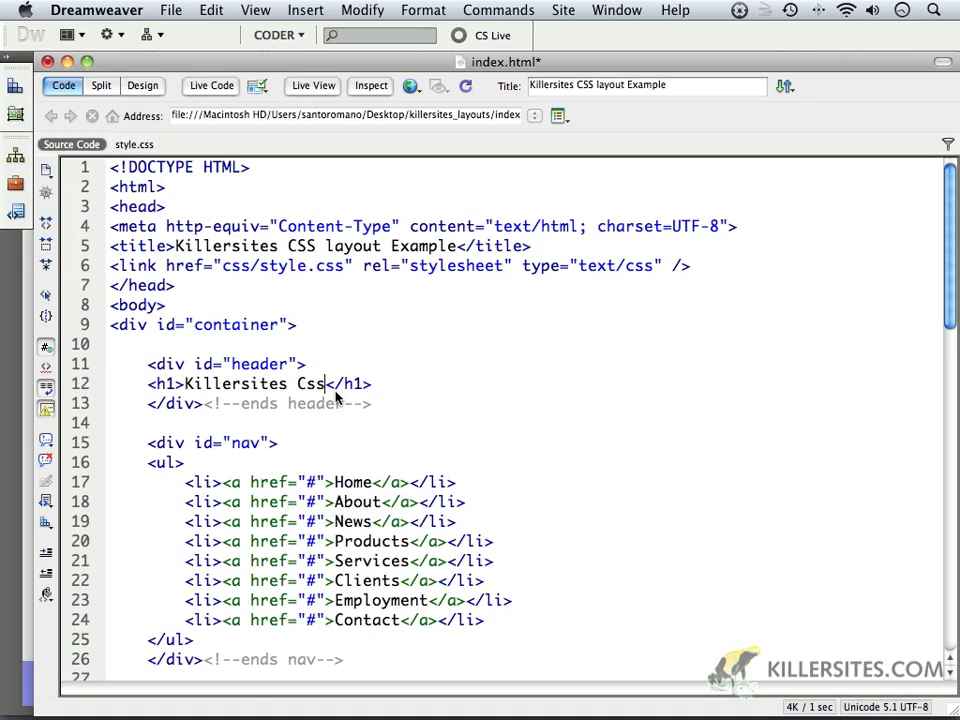
pyautogui.write('Tr')
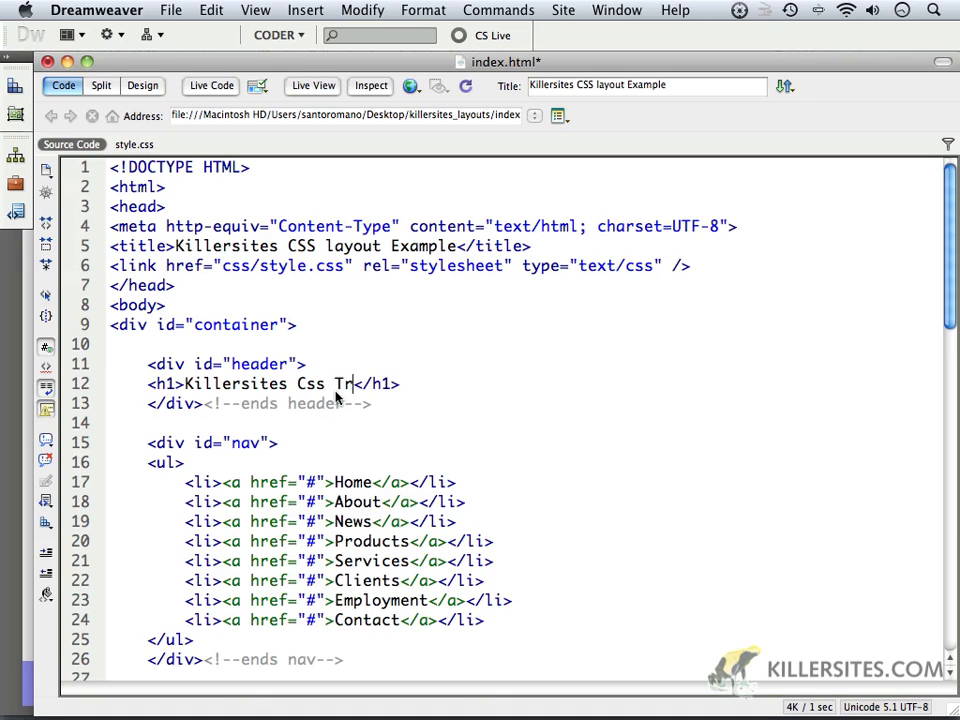
pyautogui.write('aining')
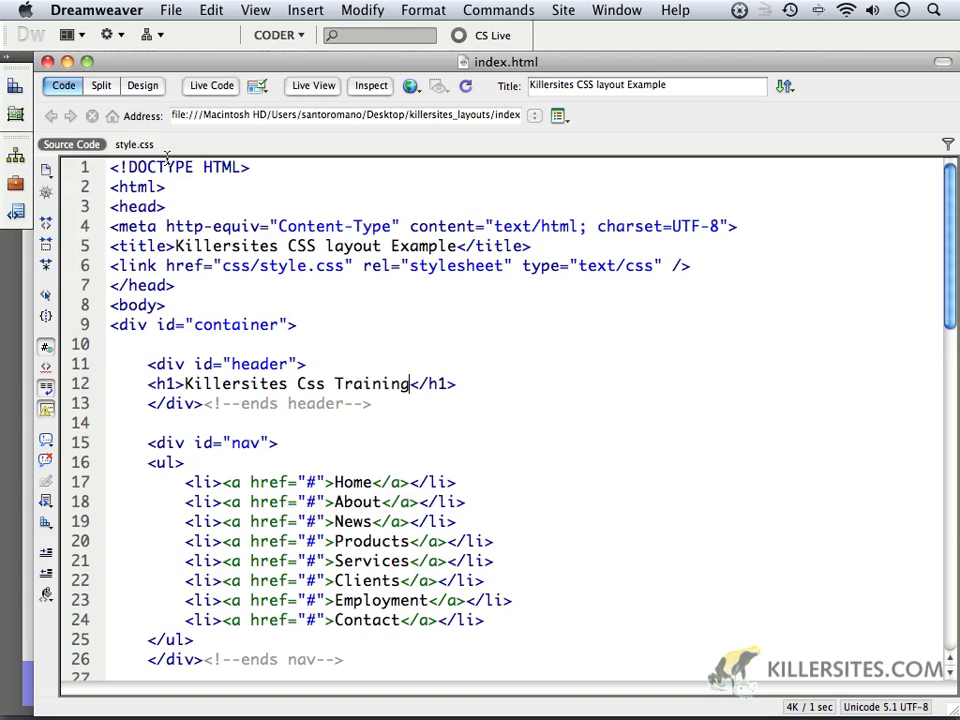
# In style.css, add a '#header h1 { padding: 20px; }' rule below #header and save.
pyautogui.click(133, 144)
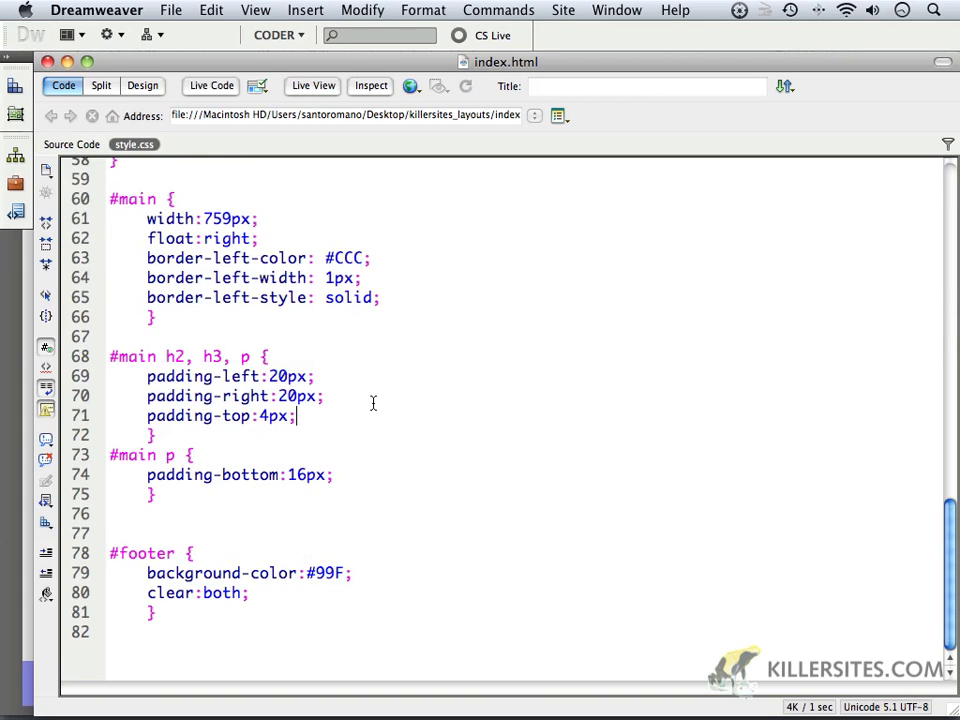
pyautogui.scroll(3)
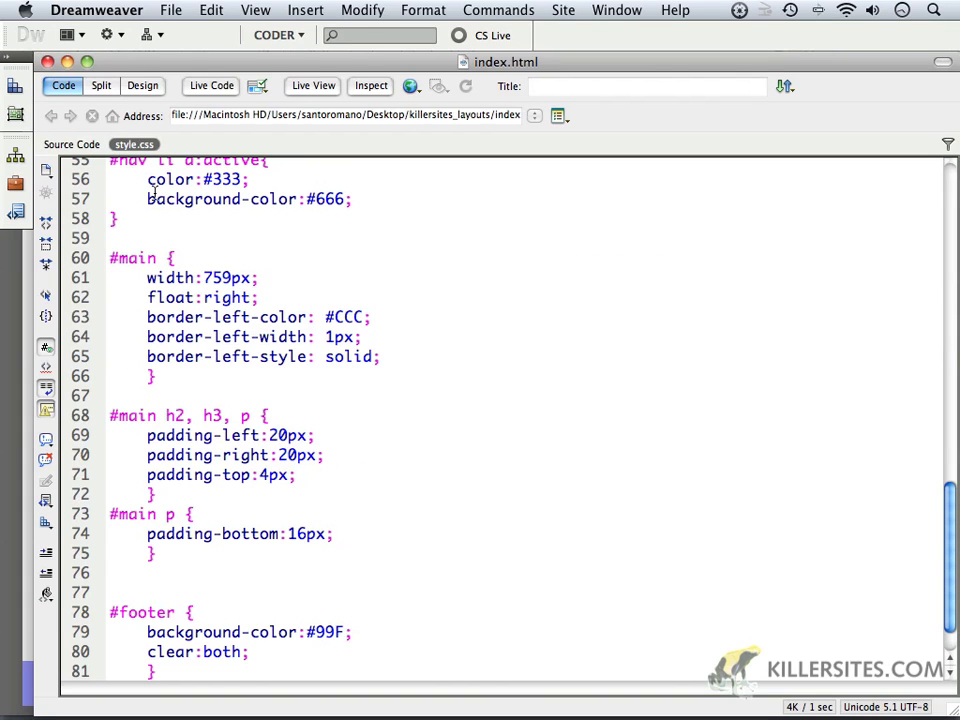
pyautogui.moveTo(369, 412)
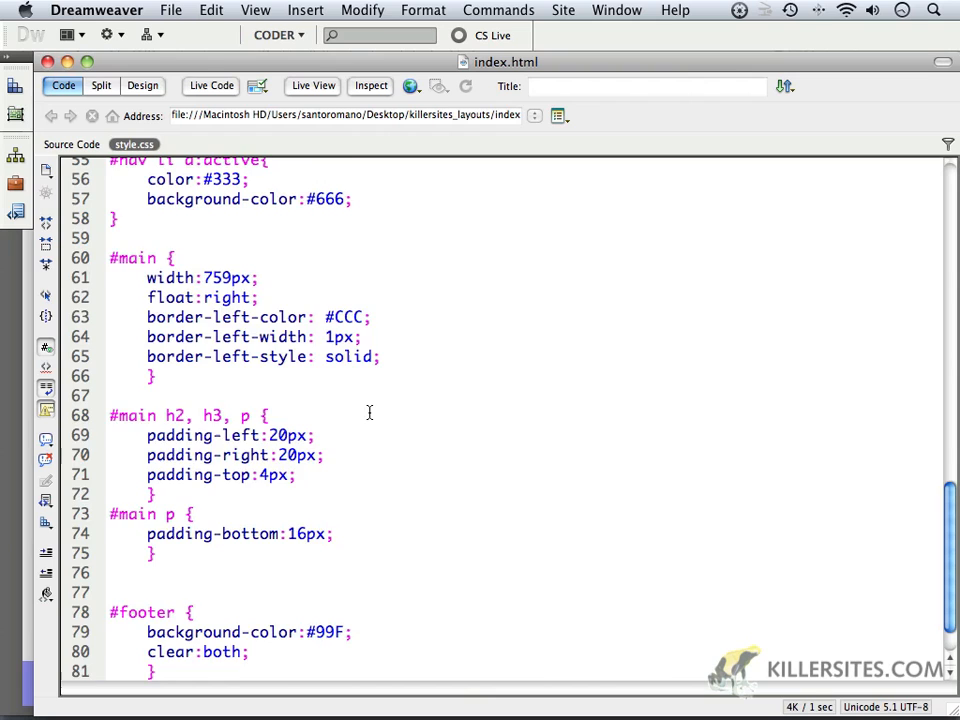
pyautogui.scroll(3)
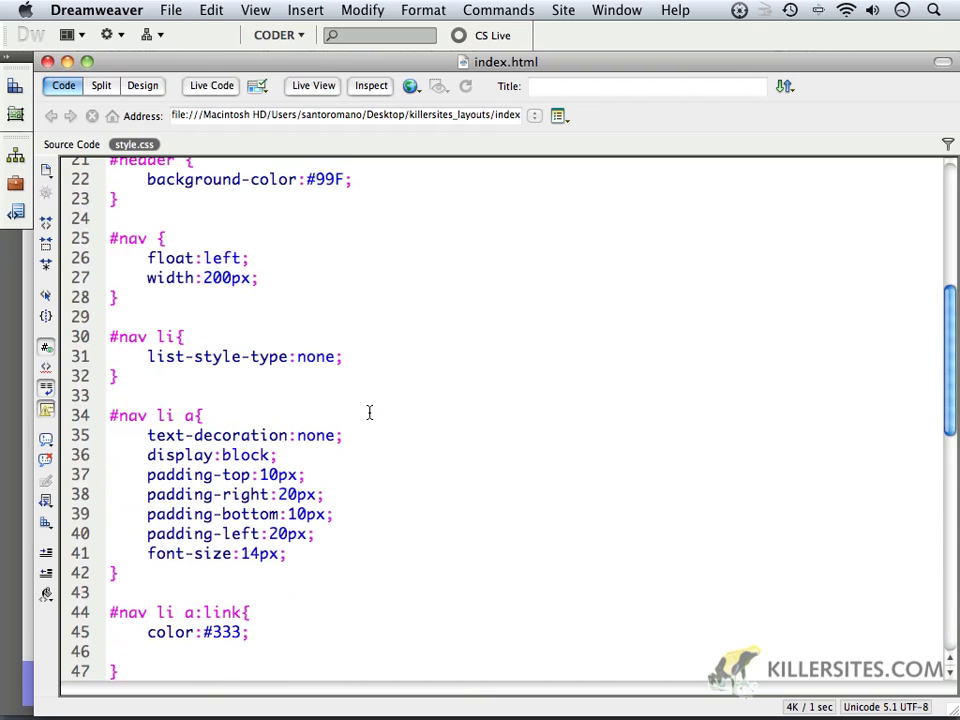
pyautogui.scroll(3)
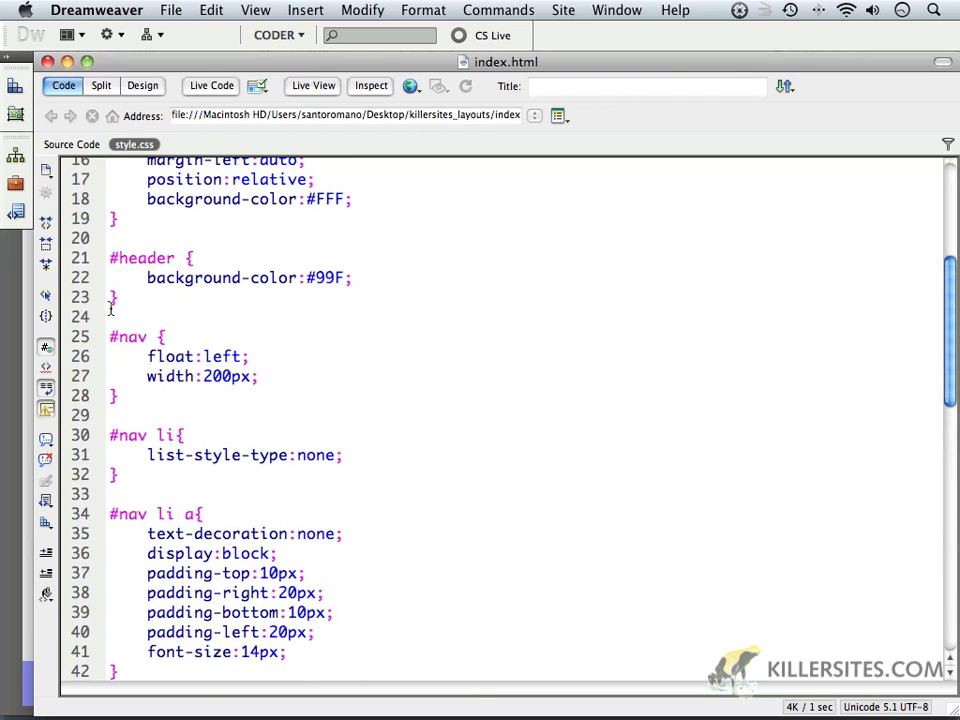
pyautogui.press('return')
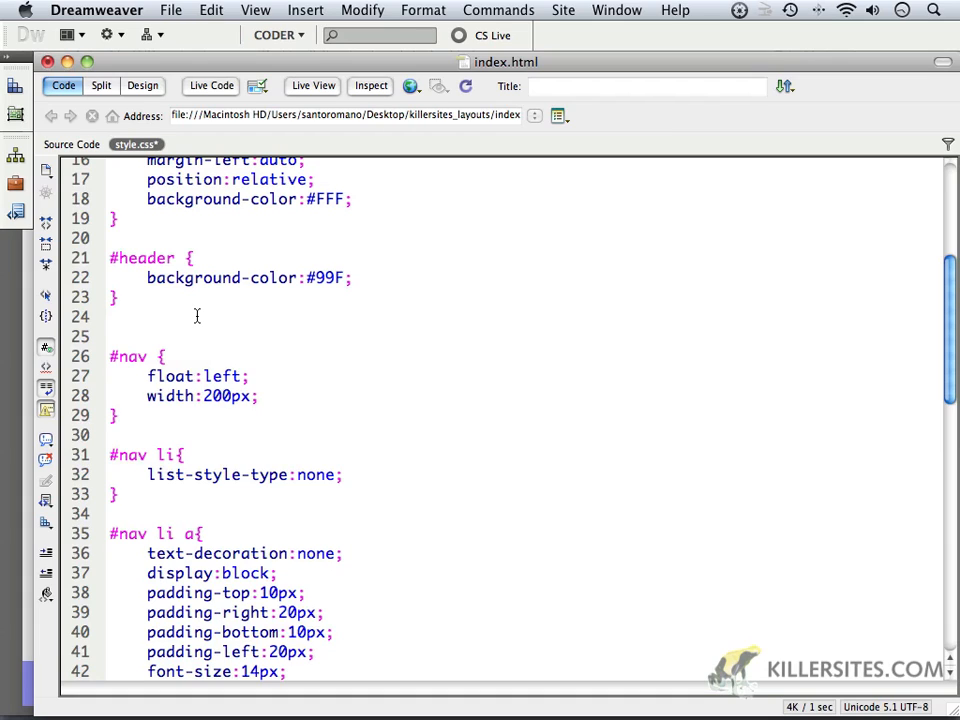
pyautogui.write('#header h')
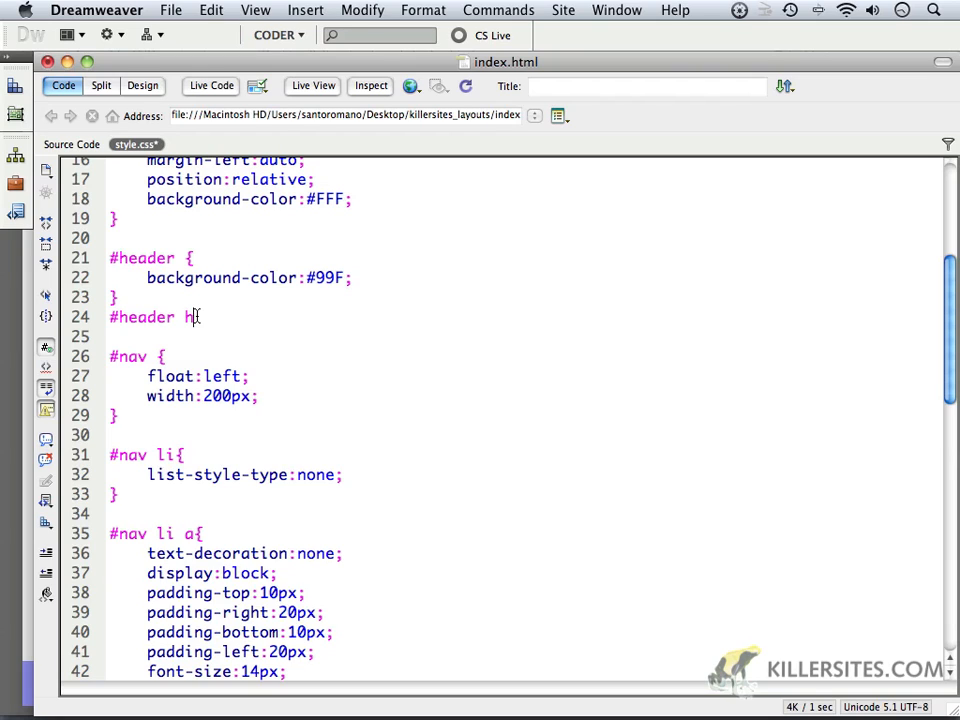
pyautogui.write('{')
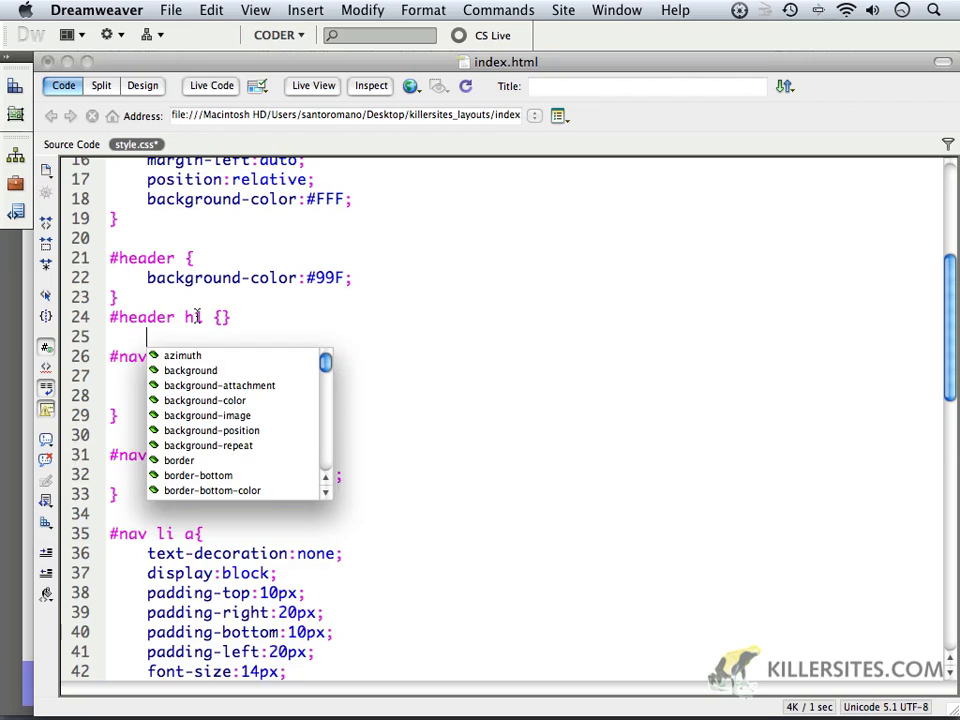
pyautogui.press('Return')
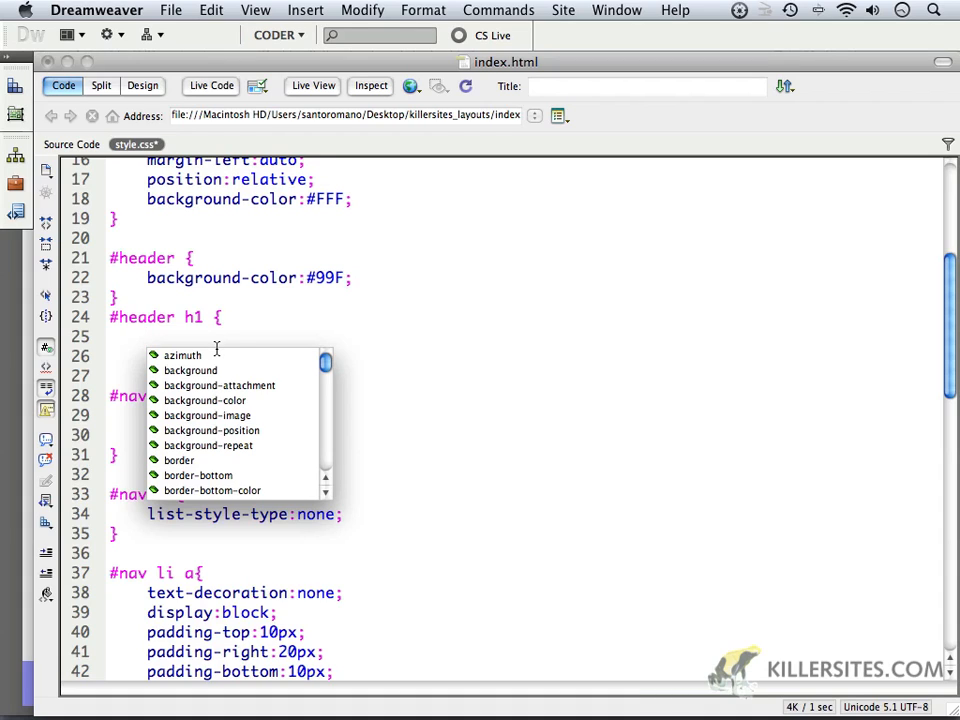
pyautogui.moveTo(217, 355)
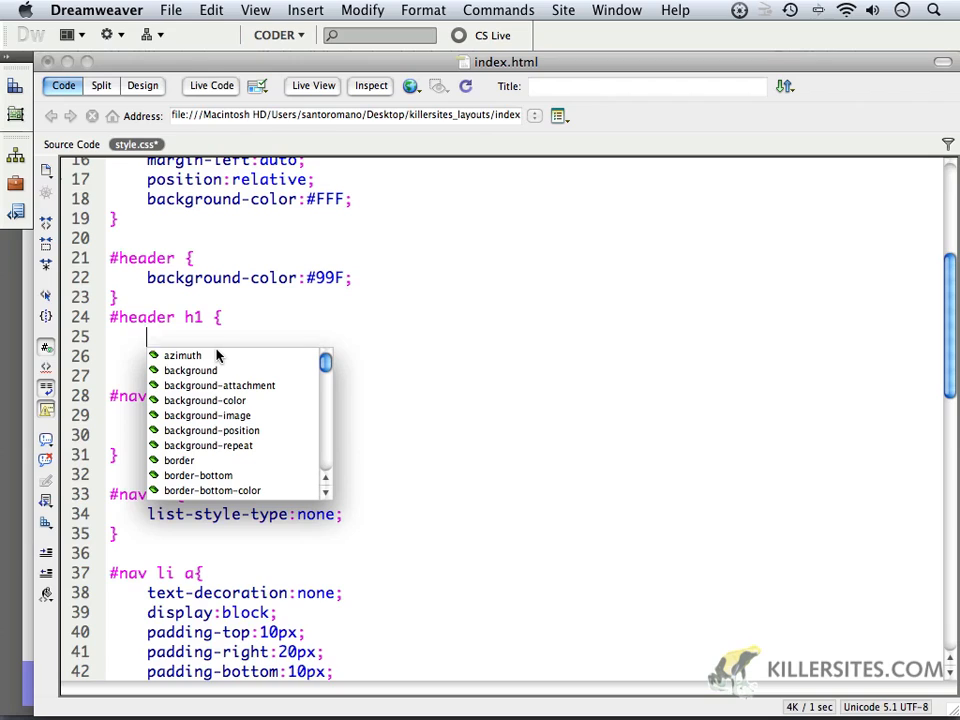
pyautogui.write('padding:')
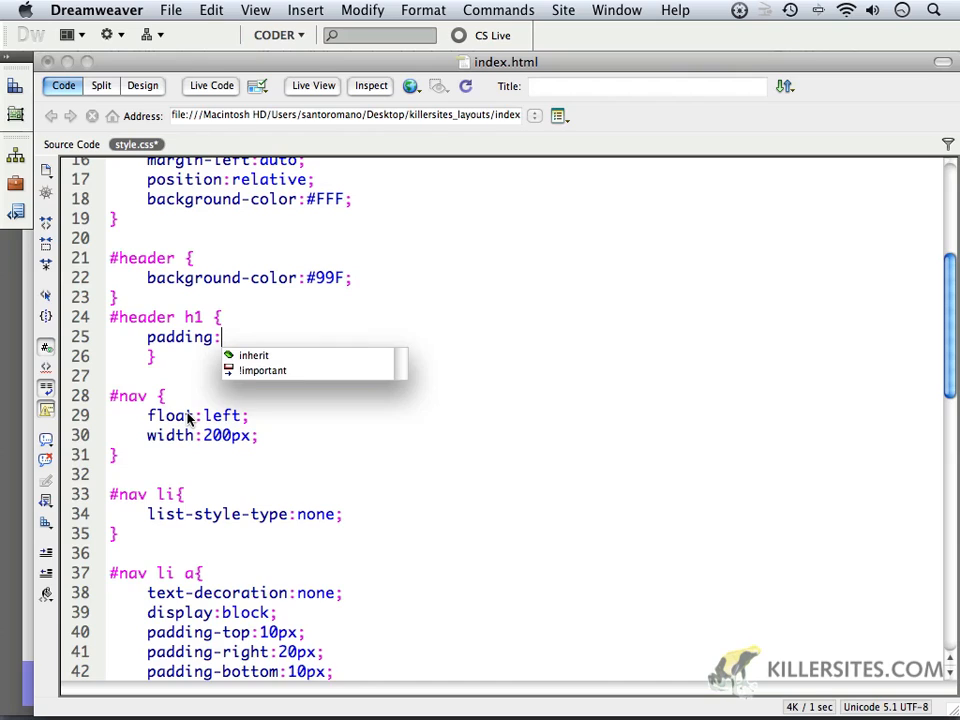
pyautogui.write('20px')
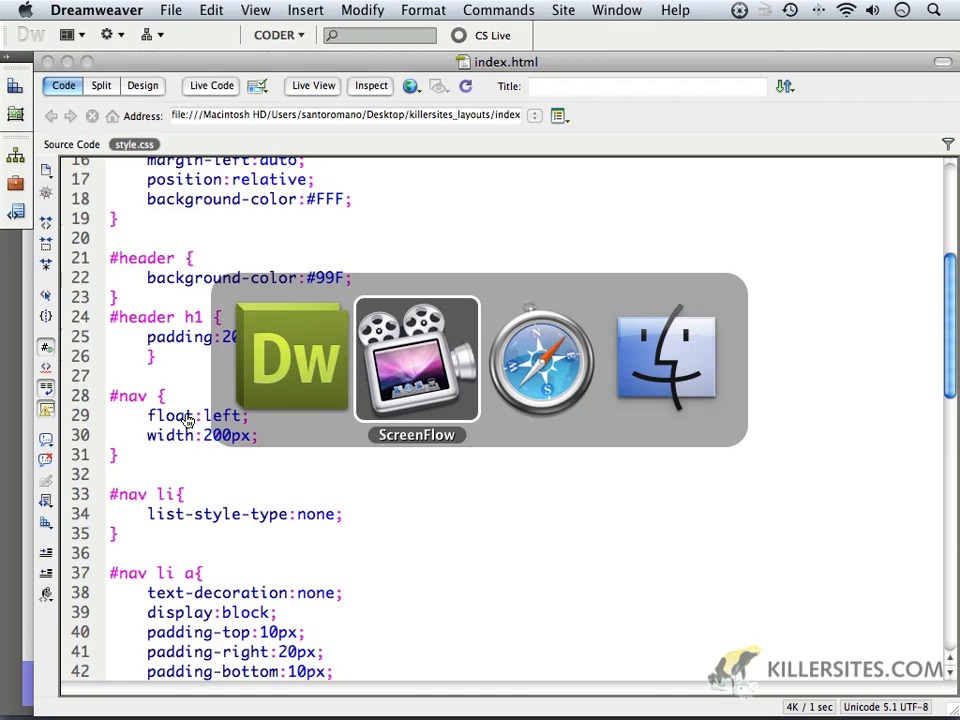
# Switch to Safari to preview the Killersites Css Training heading and nav hover.
pyautogui.click(540, 360)
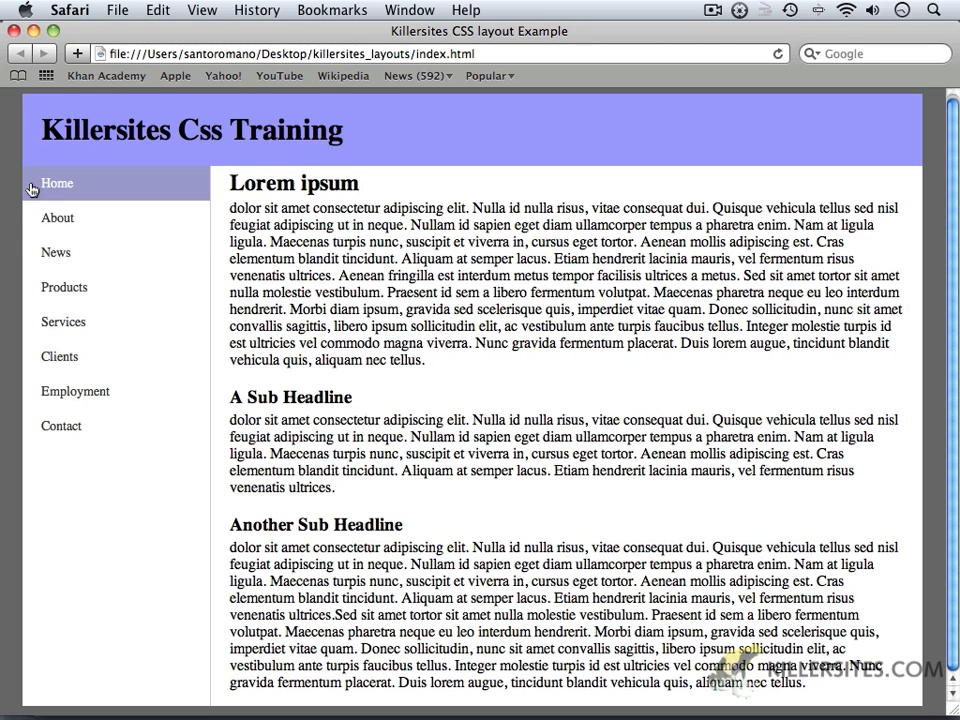
pyautogui.moveTo(45, 135)
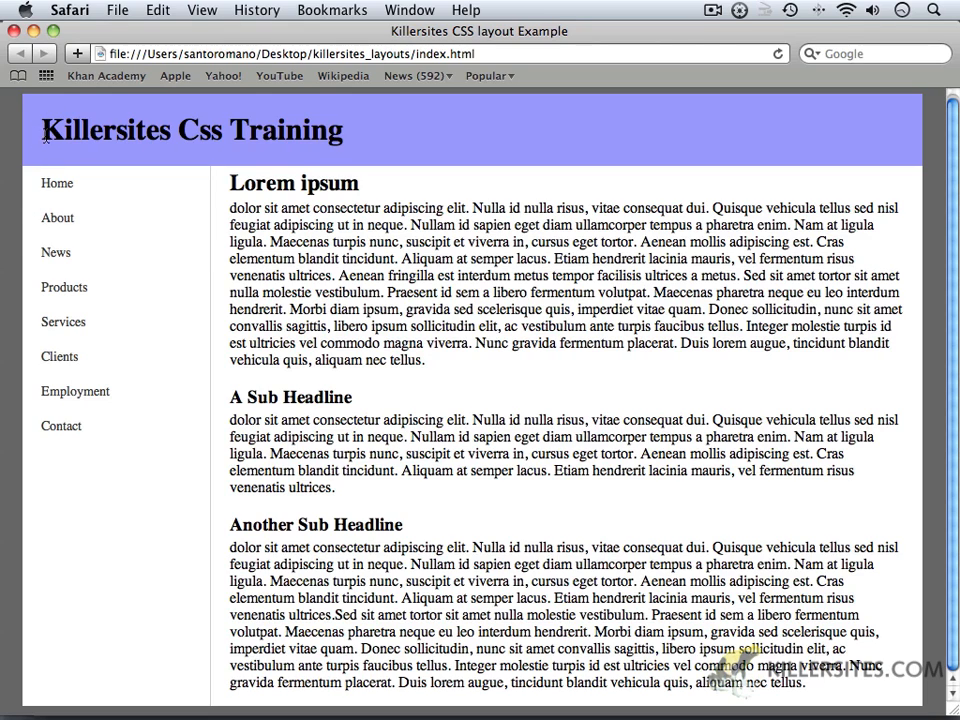
pyautogui.moveTo(48, 107)
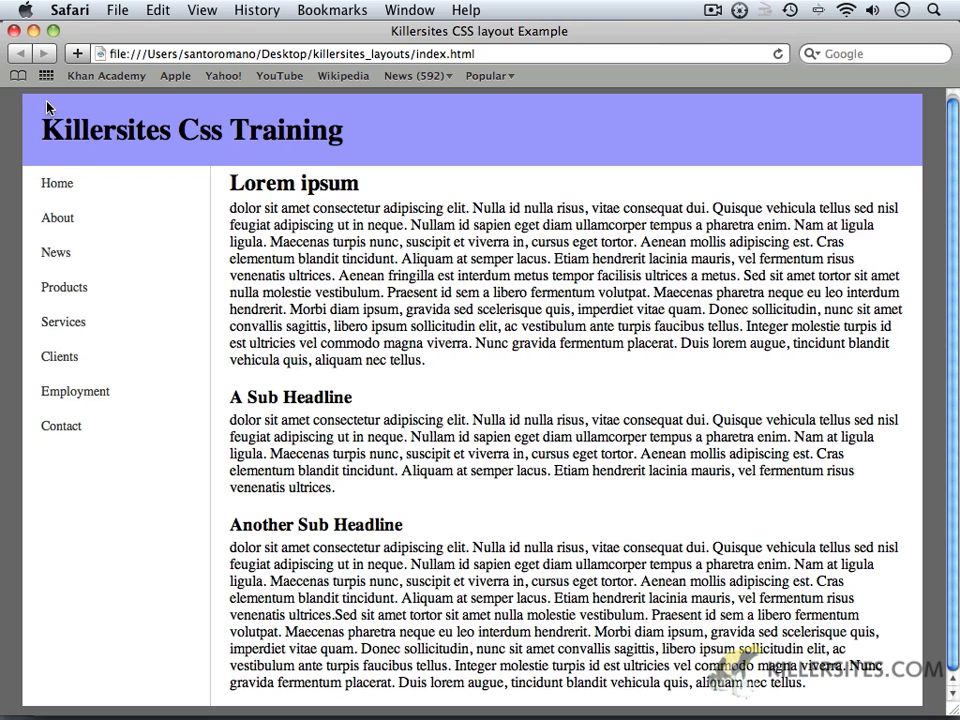
pyautogui.moveTo(58, 356)
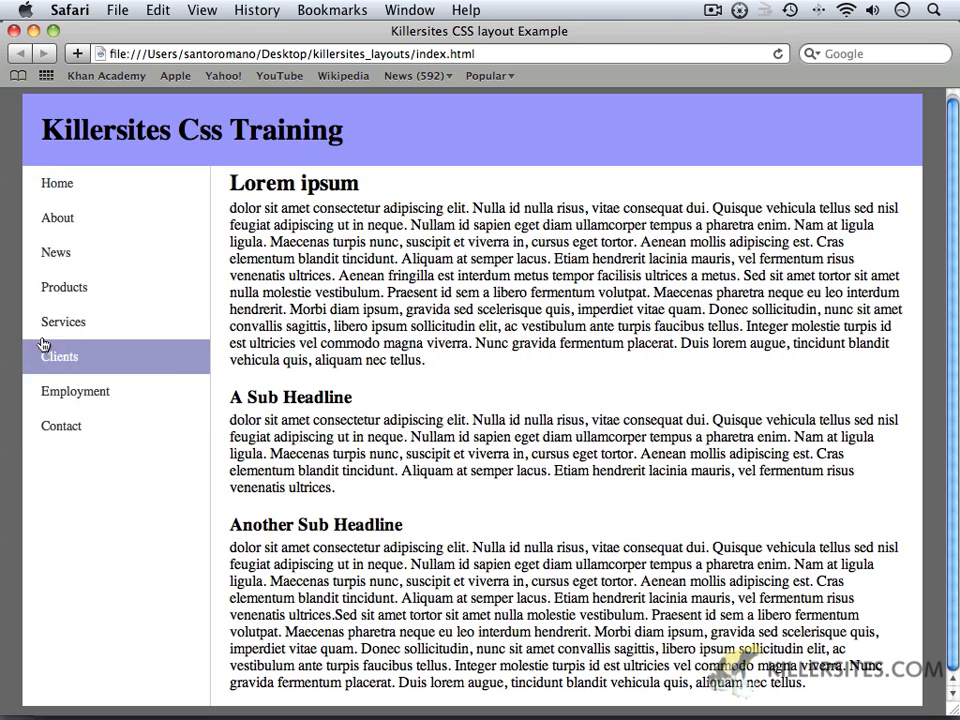
pyautogui.moveTo(62, 430)
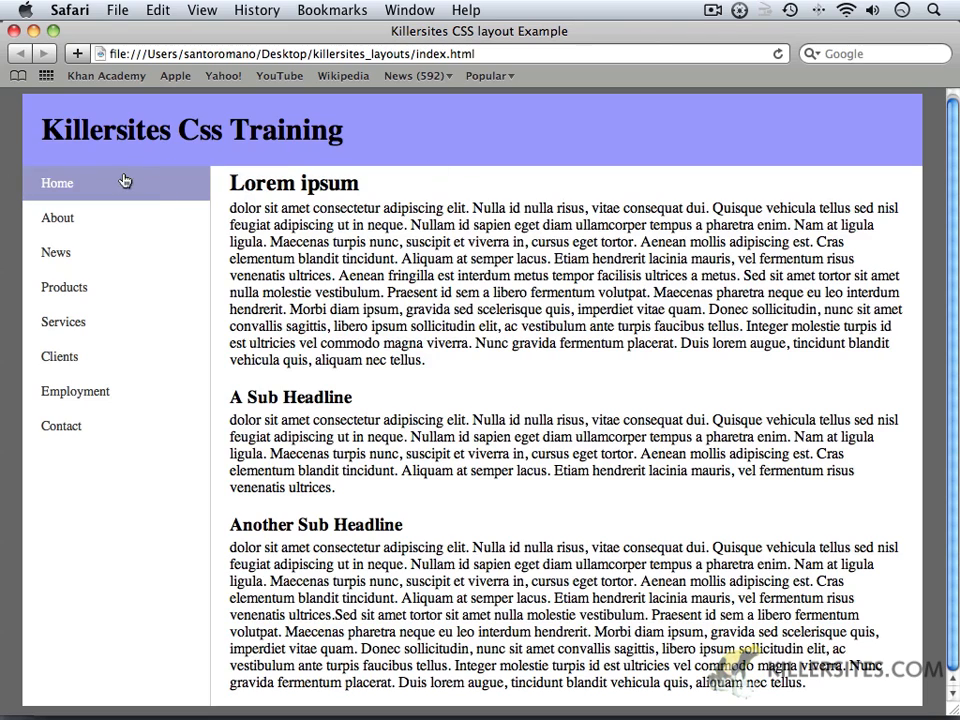
pyautogui.moveTo(218, 128)
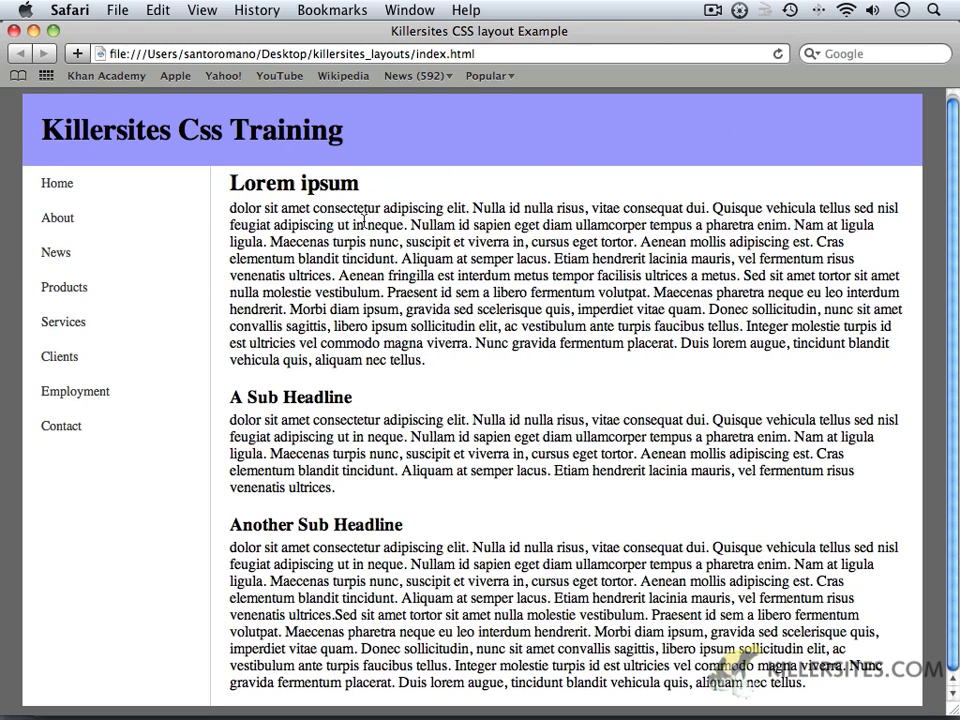
pyautogui.moveTo(351, 147)
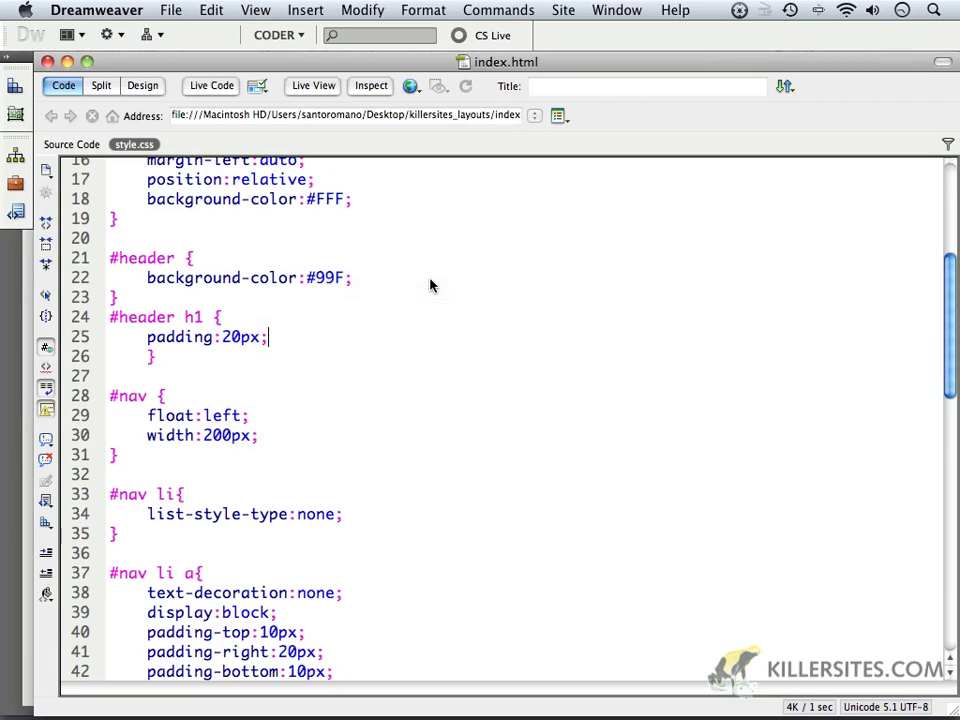
pyautogui.moveTo(320, 367)
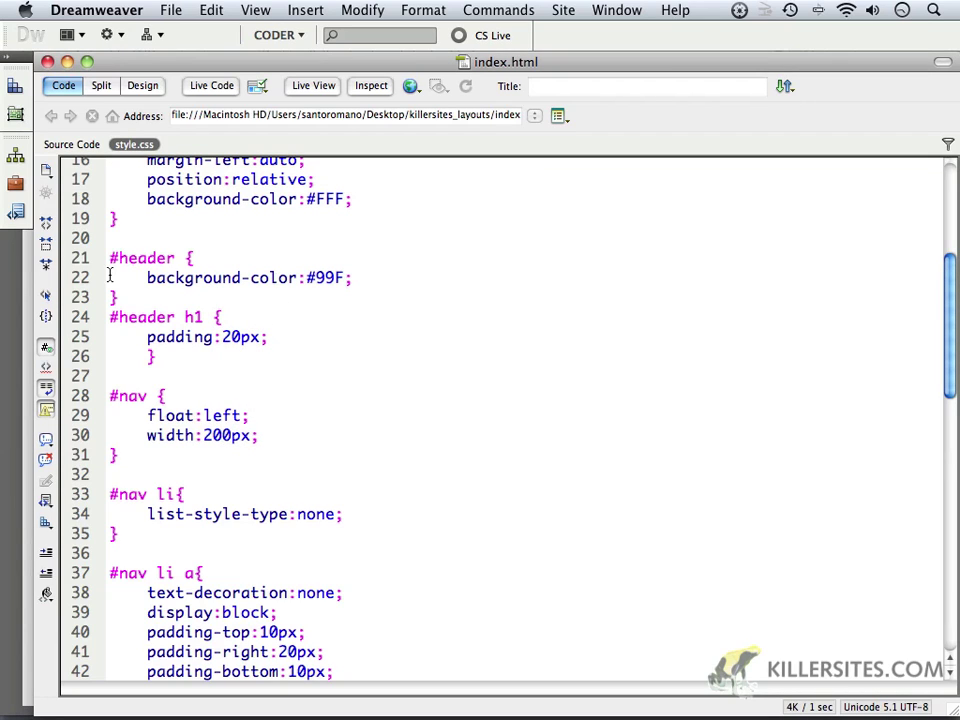
pyautogui.moveTo(238, 298)
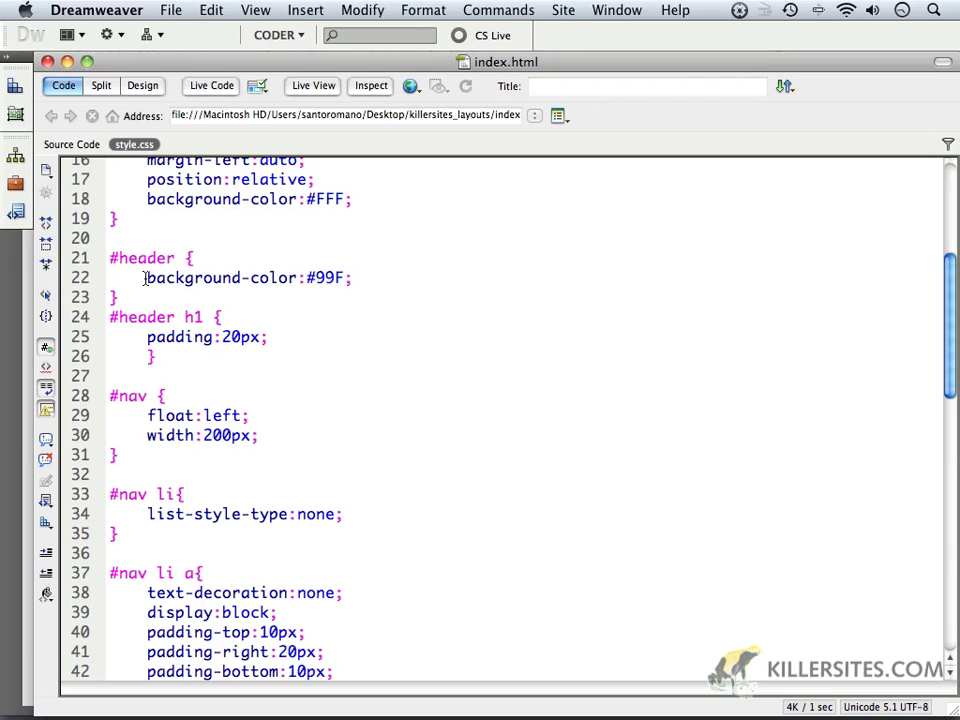
# Replace #header's background-color with #main's border declarations (#CCC), changing left to bottom.
pyautogui.tripleClick(248, 277)
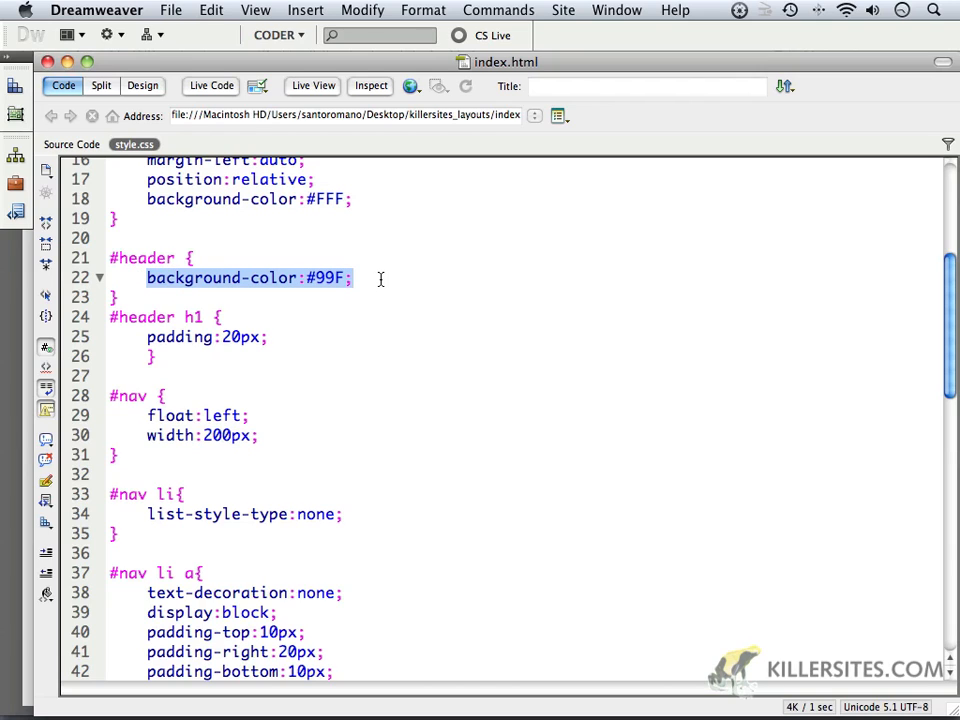
pyautogui.scroll(-3)
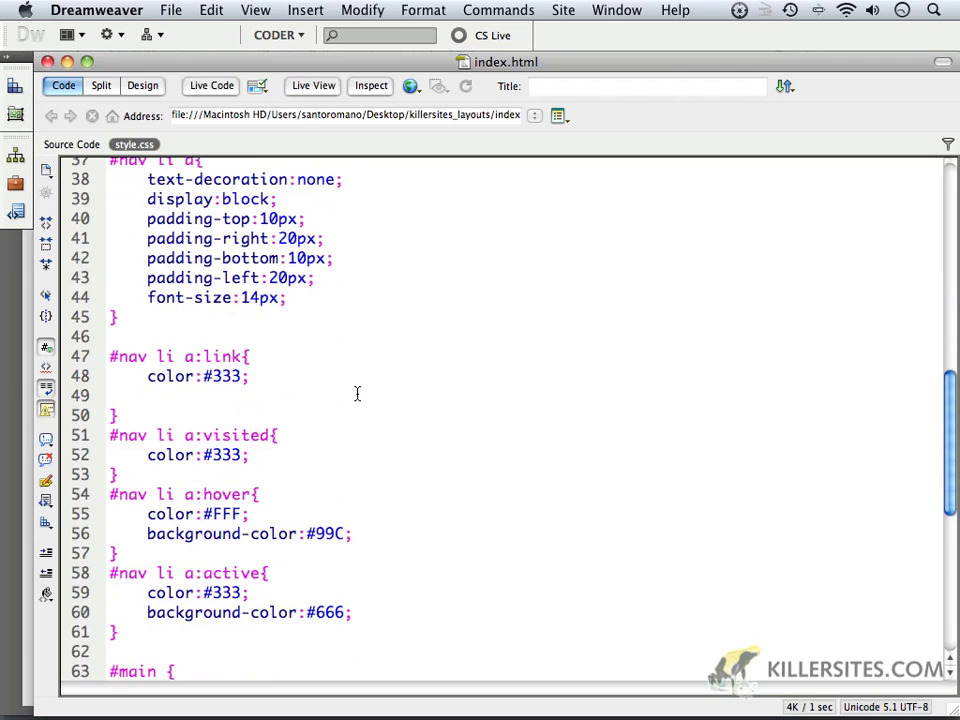
pyautogui.scroll(-3)
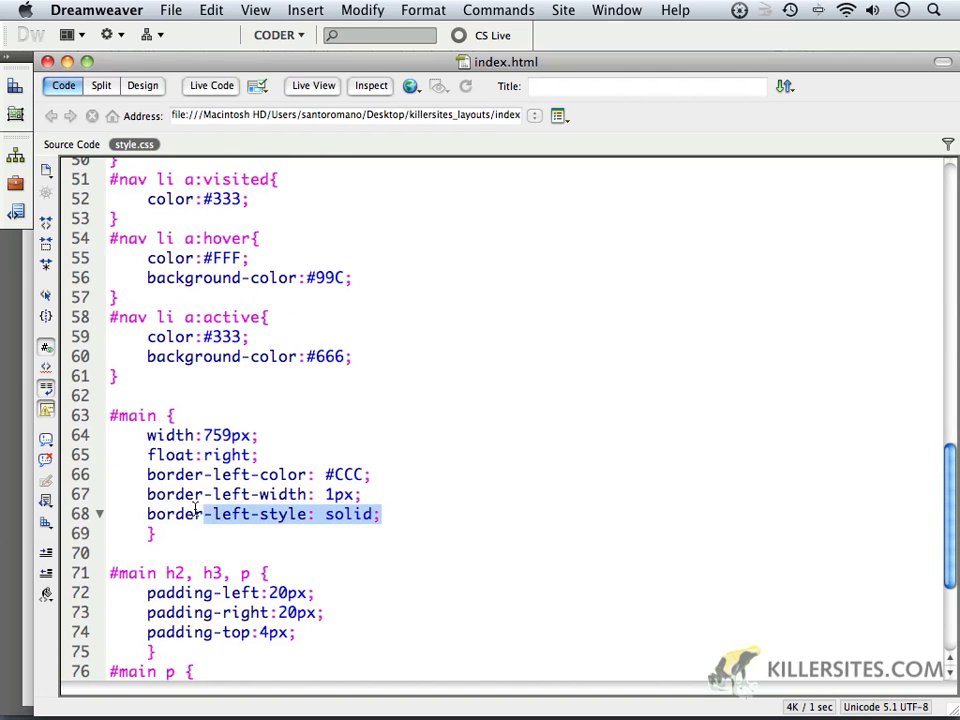
pyautogui.moveTo(147, 514); pyautogui.dragTo(147, 474)
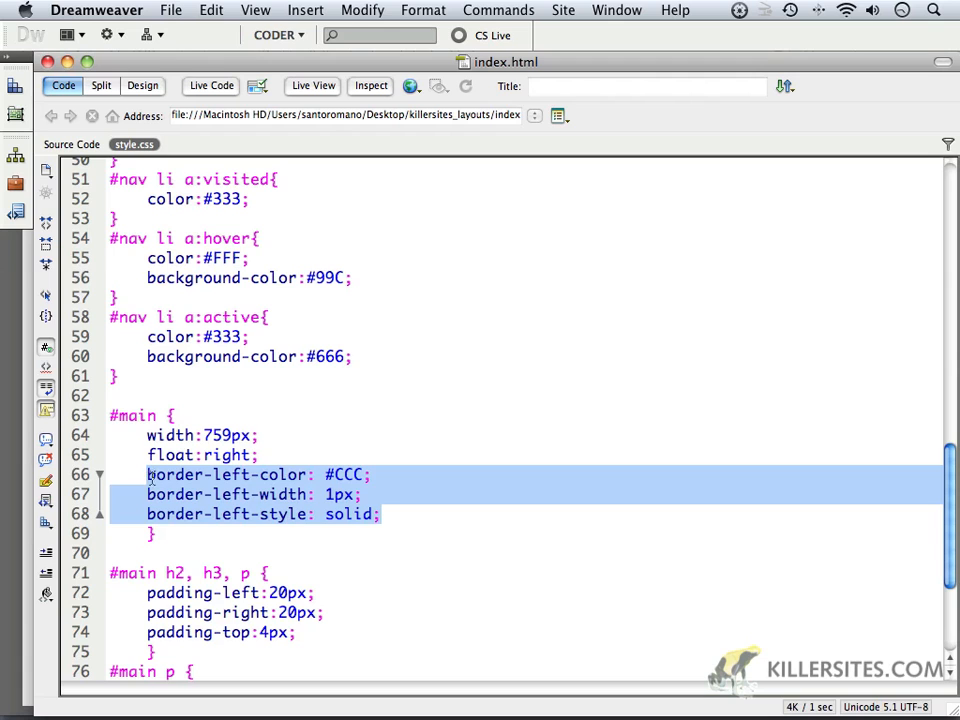
pyautogui.scroll(3)
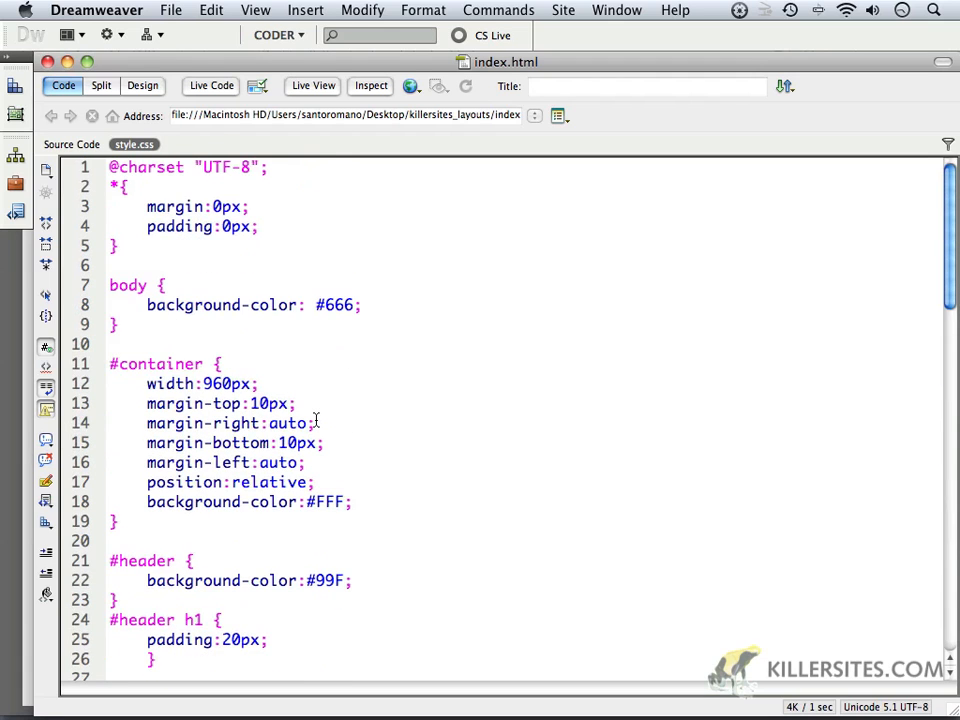
pyautogui.scroll(-3)
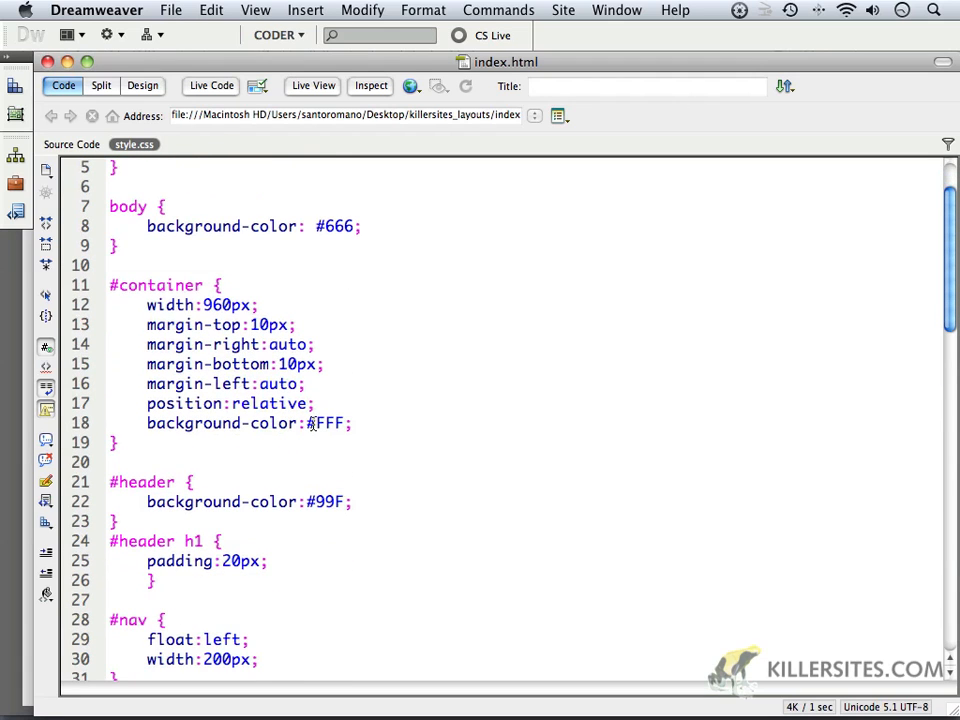
pyautogui.scroll(-3)
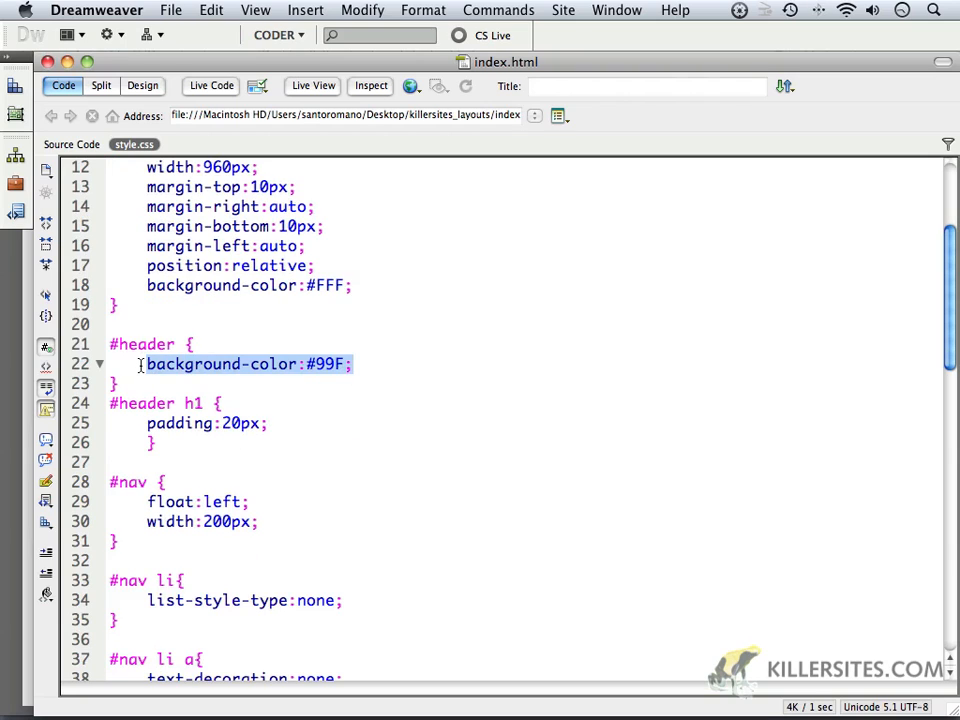
pyautogui.write('border-left-color: #CCC;')
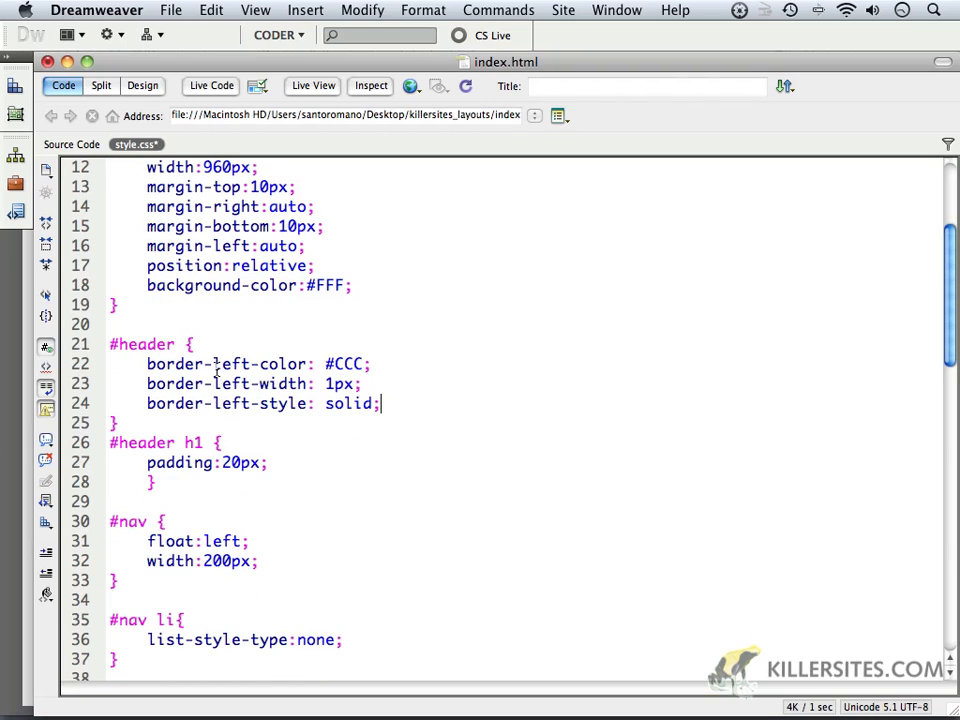
pyautogui.doubleClick(232, 363)
pyautogui.write('bottom')
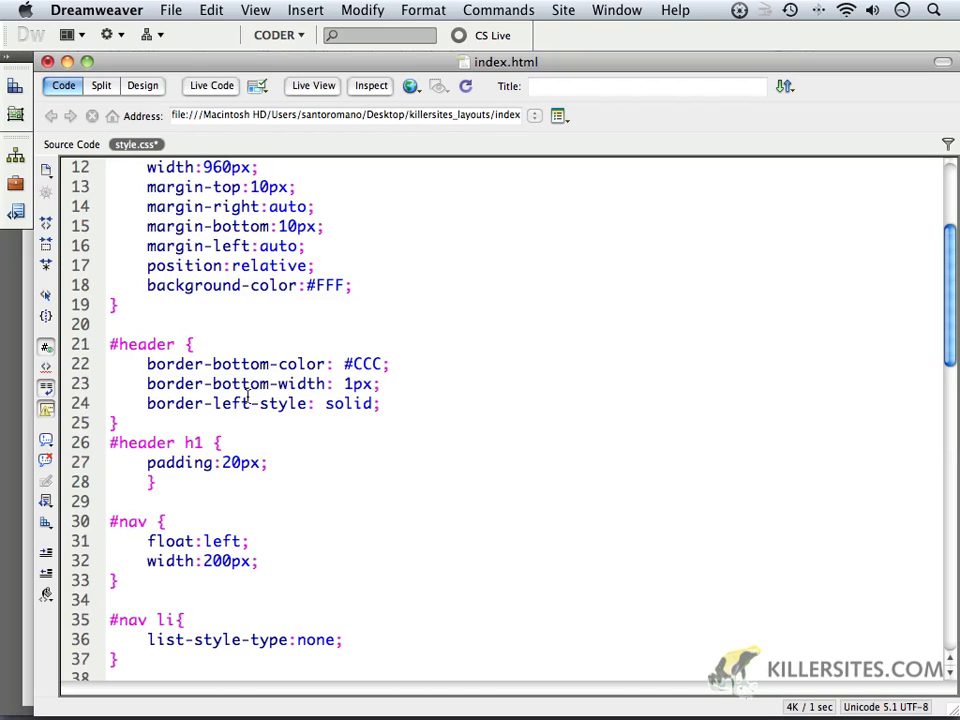
pyautogui.doubleClick(231, 403)
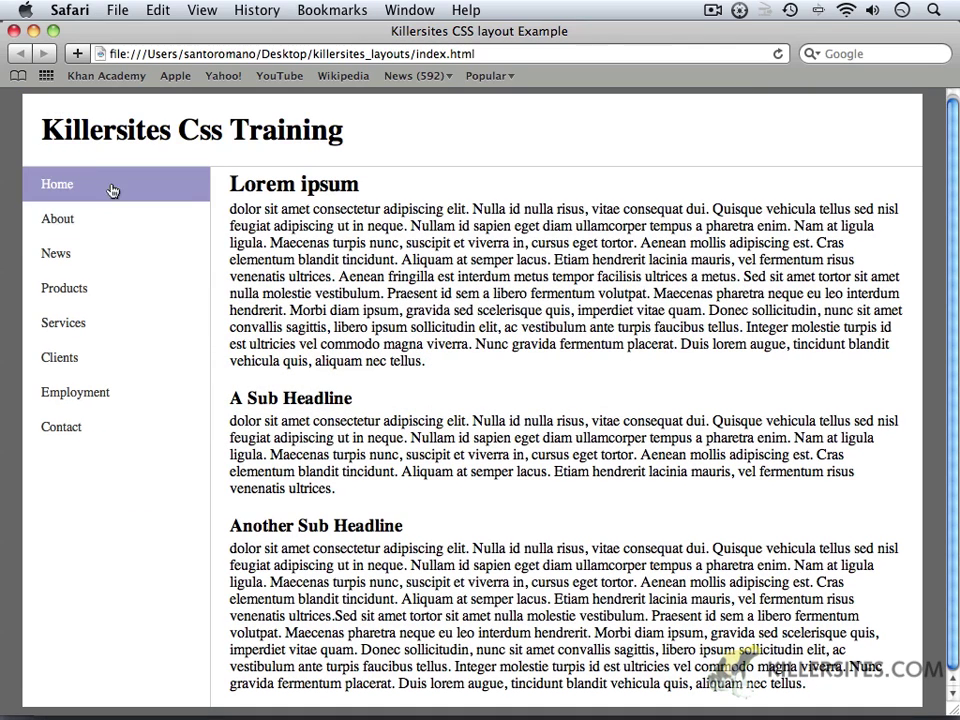
pyautogui.moveTo(25, 240)
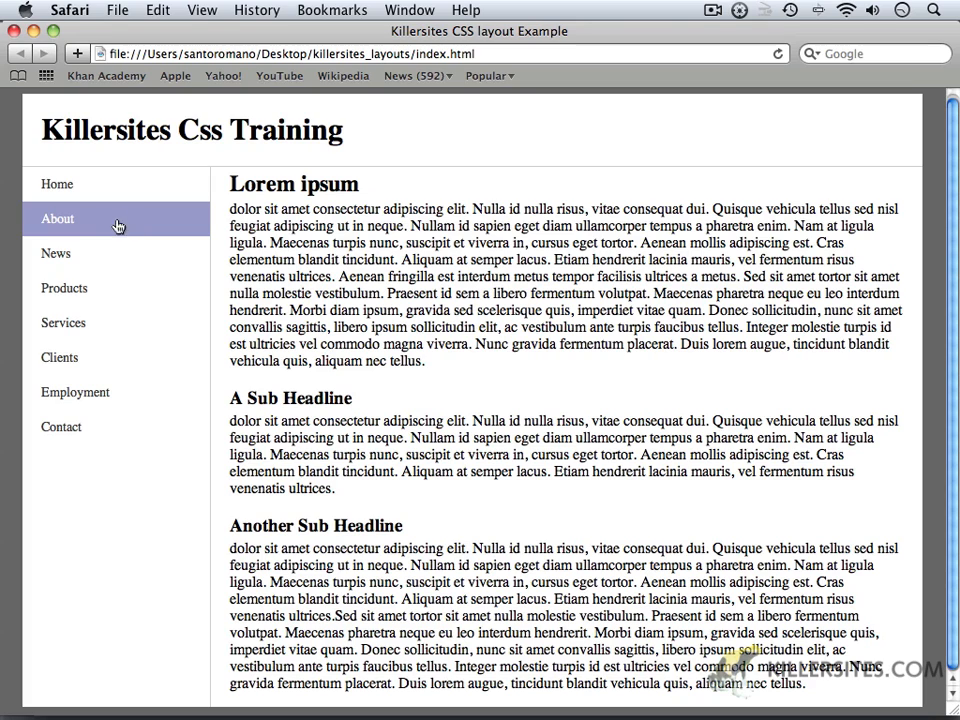
pyautogui.moveTo(153, 227)
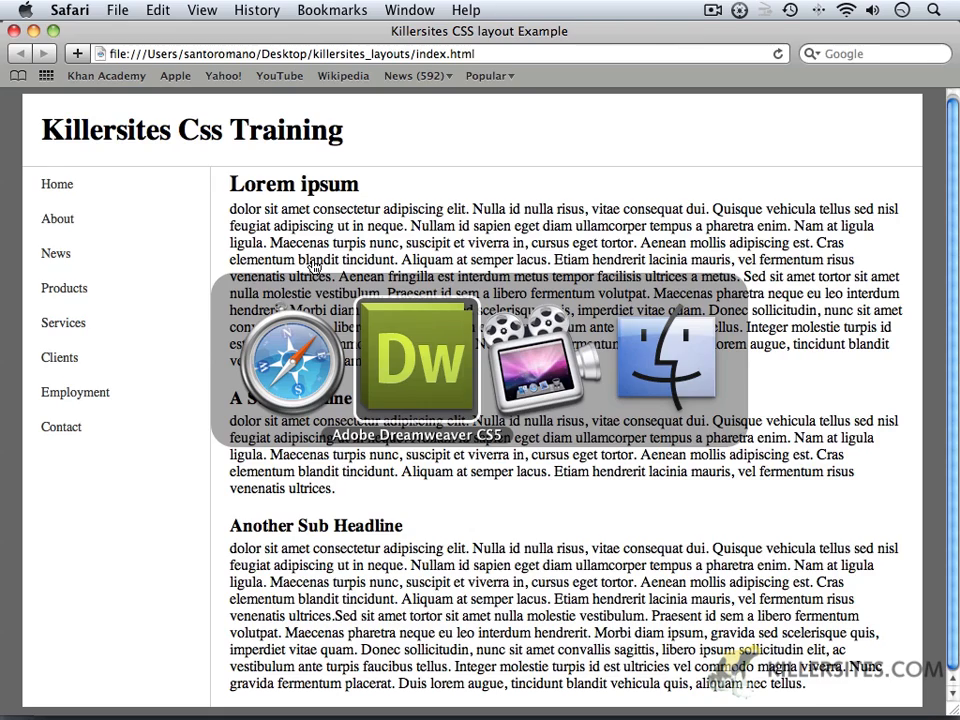
# Return to the Dreamweaver stylesheet after checking the white header in Safari.
pyautogui.click(415, 360)
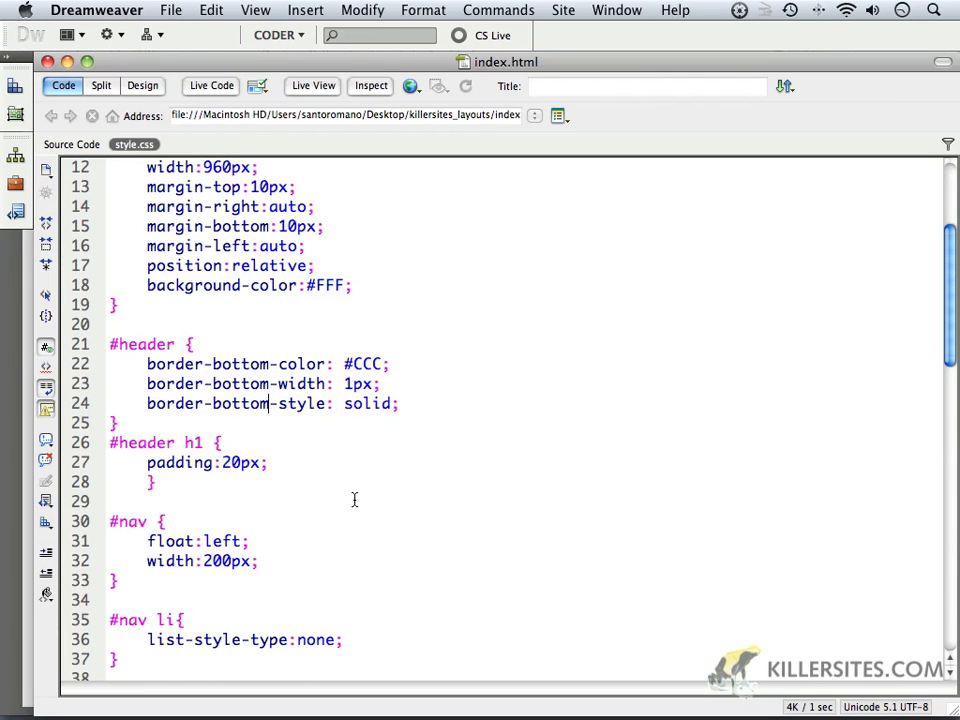
# Copy #99C from #nav li a:hover and add color: #99C; to #header h1.
pyautogui.scroll(-3)
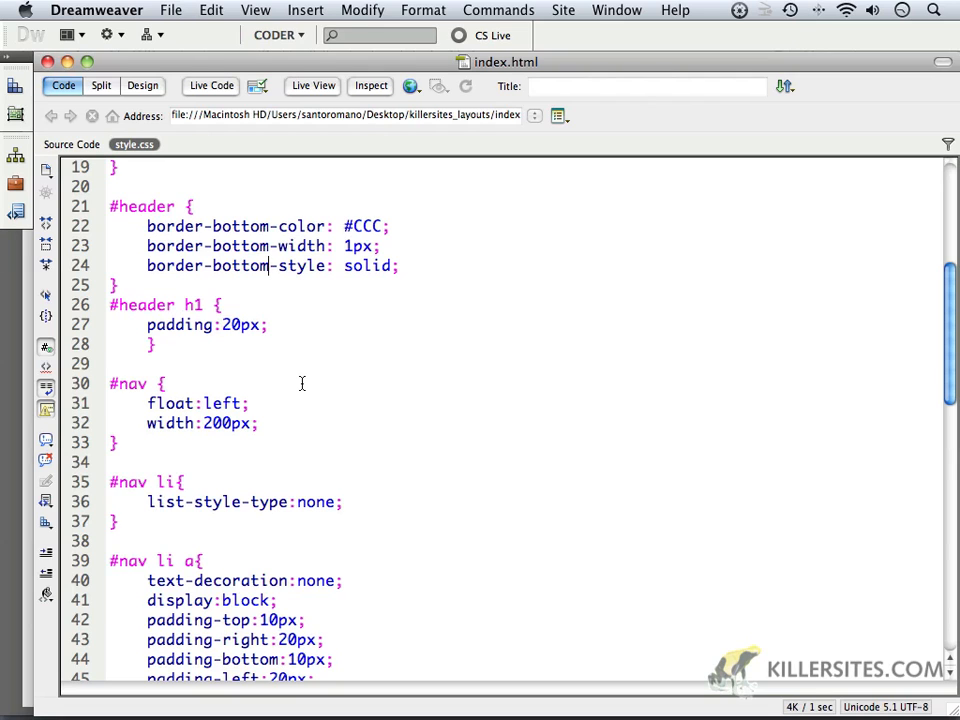
pyautogui.scroll(-3)
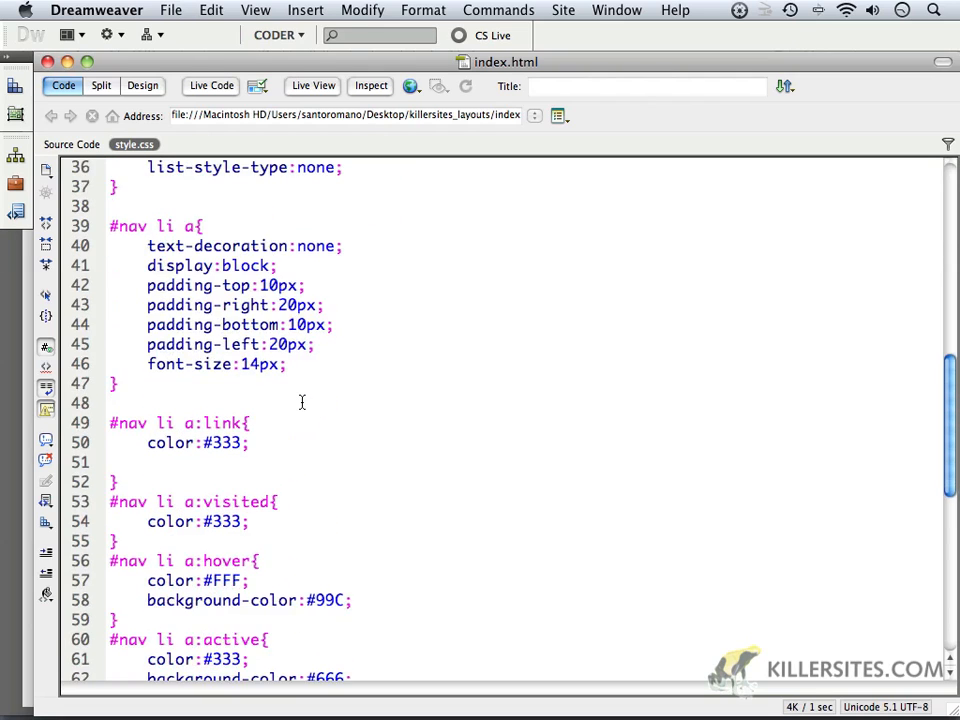
pyautogui.scroll(-3)
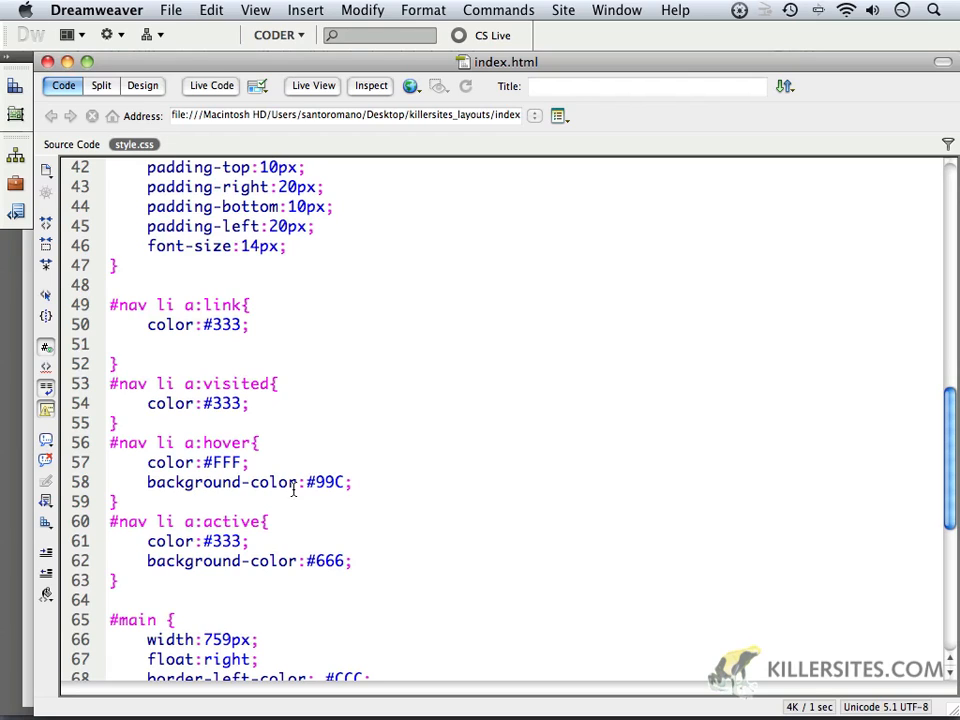
pyautogui.doubleClick(322, 482)
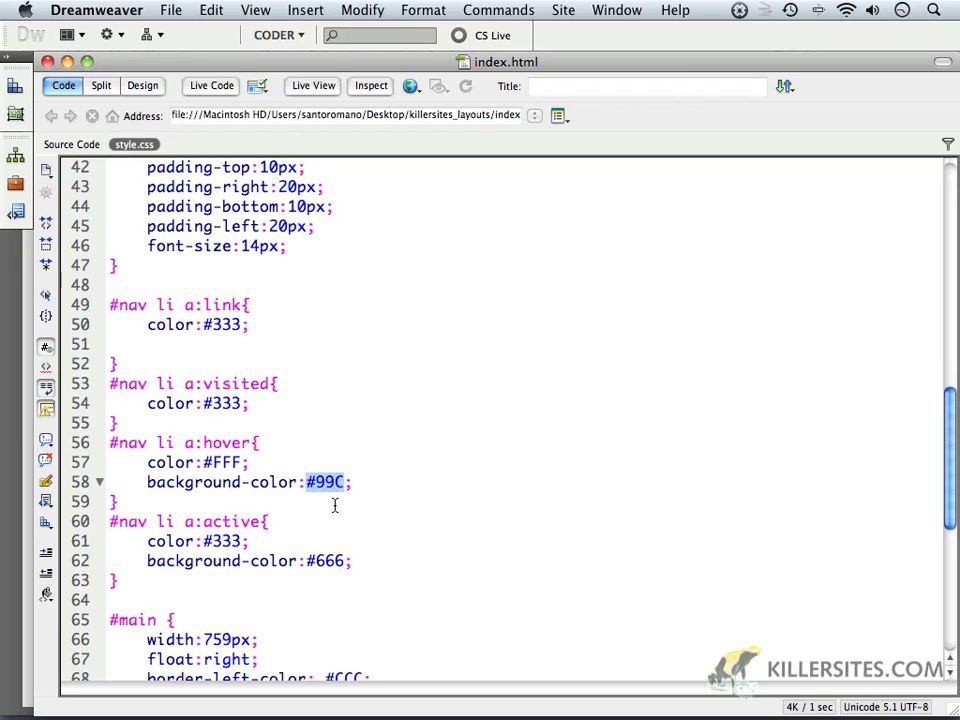
pyautogui.moveTo(377, 406)
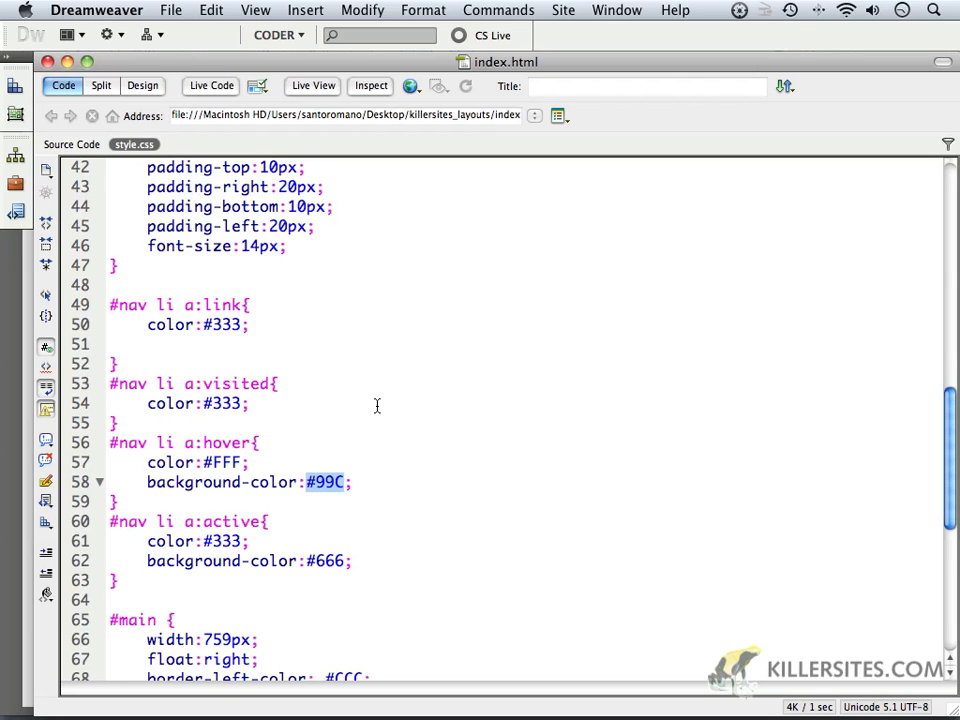
pyautogui.scroll(3)
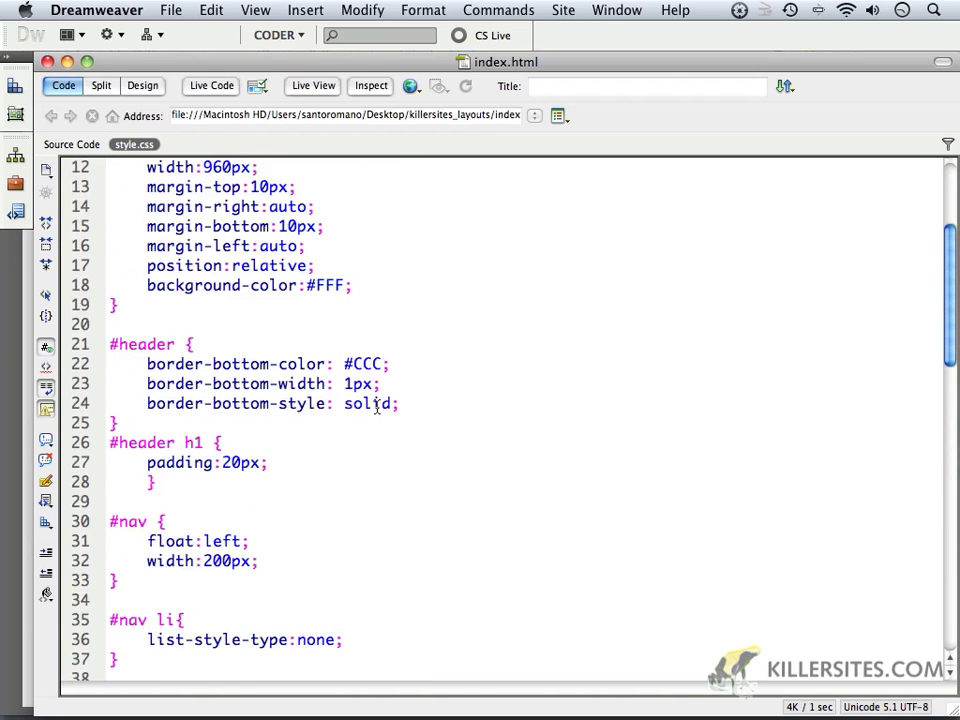
pyautogui.scroll(3)
pyautogui.write('color:#99C')
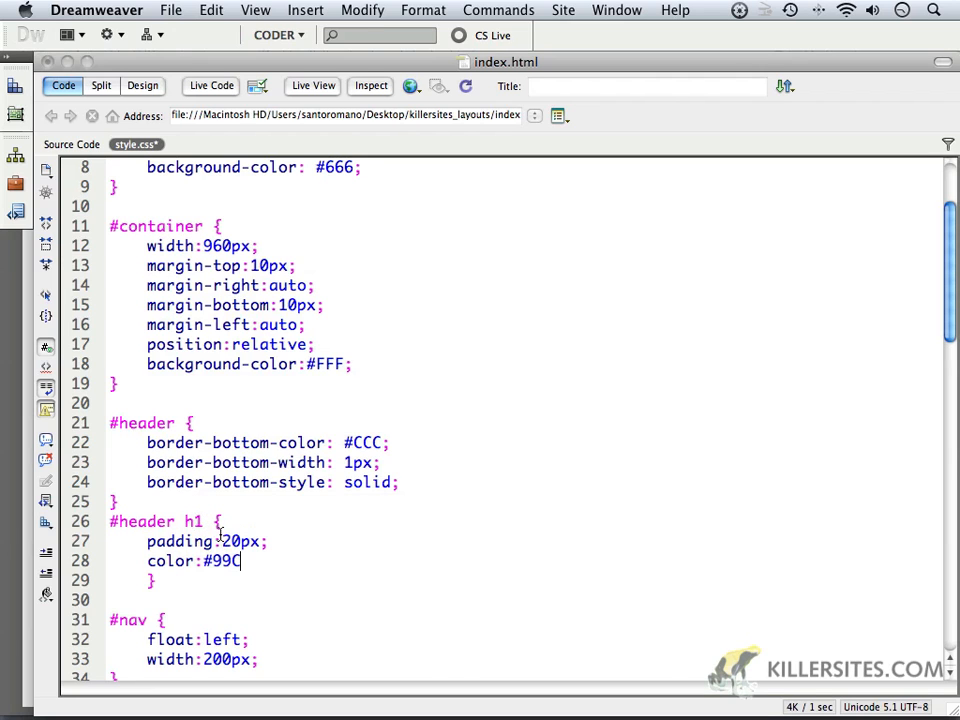
pyautogui.write(';')
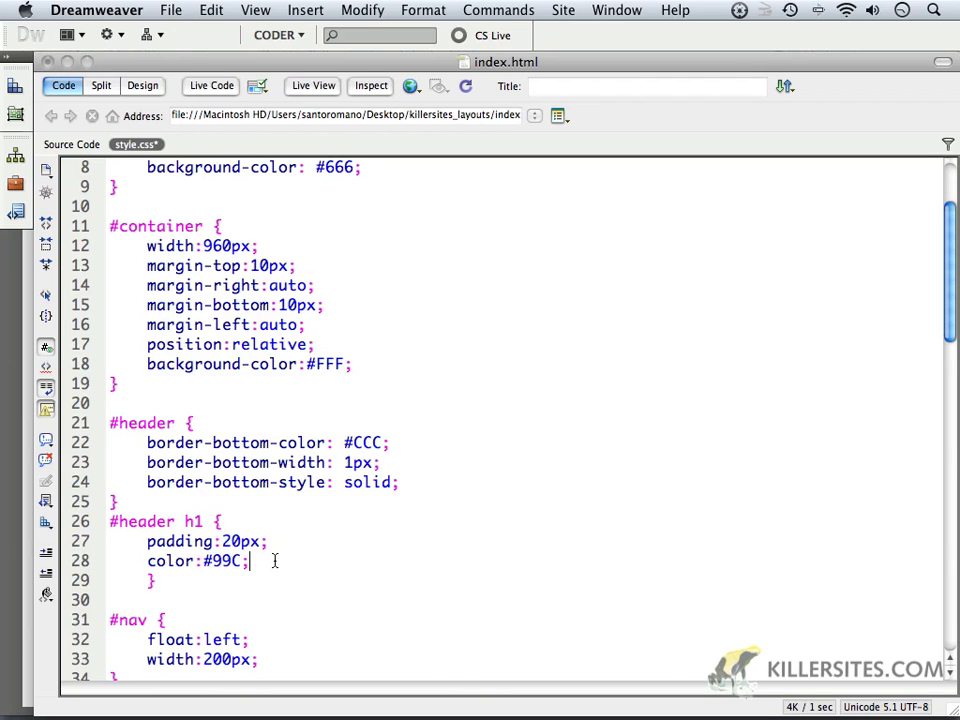
pyautogui.scroll(-3)
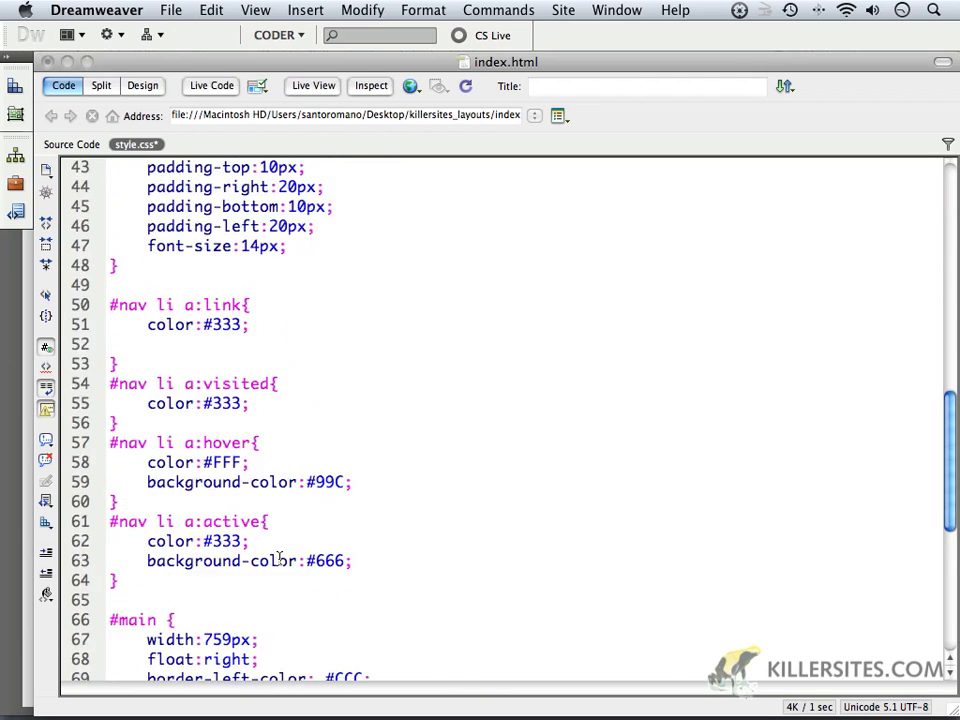
# Below #main p, write the rule '#main h2, h3 { color: #99C; }'.
pyautogui.scroll(-3)
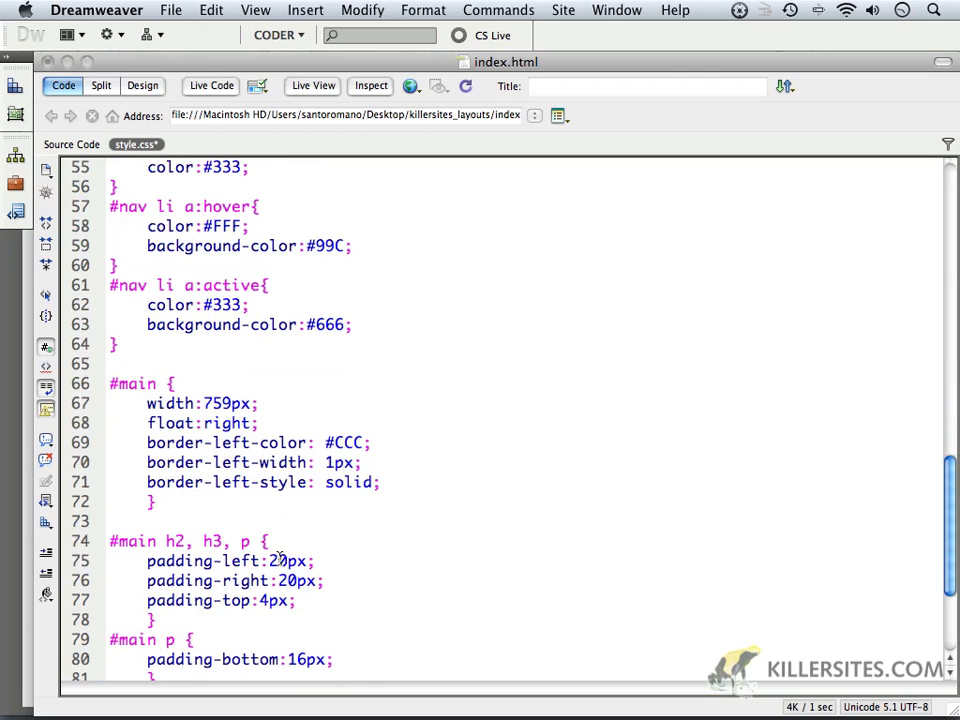
pyautogui.scroll(-3)
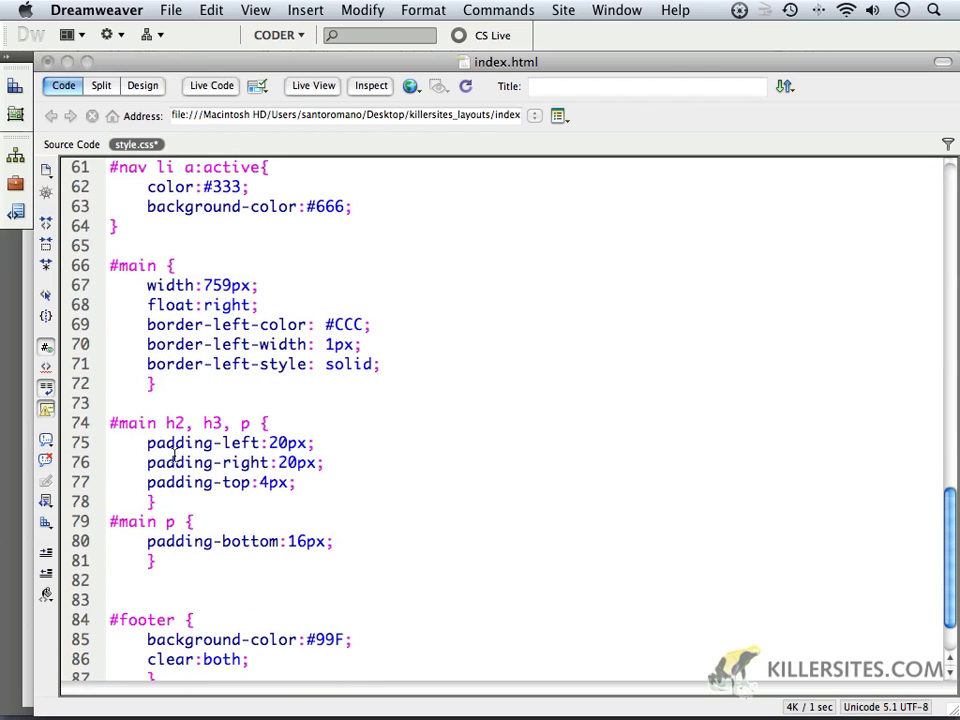
pyautogui.moveTo(172, 482)
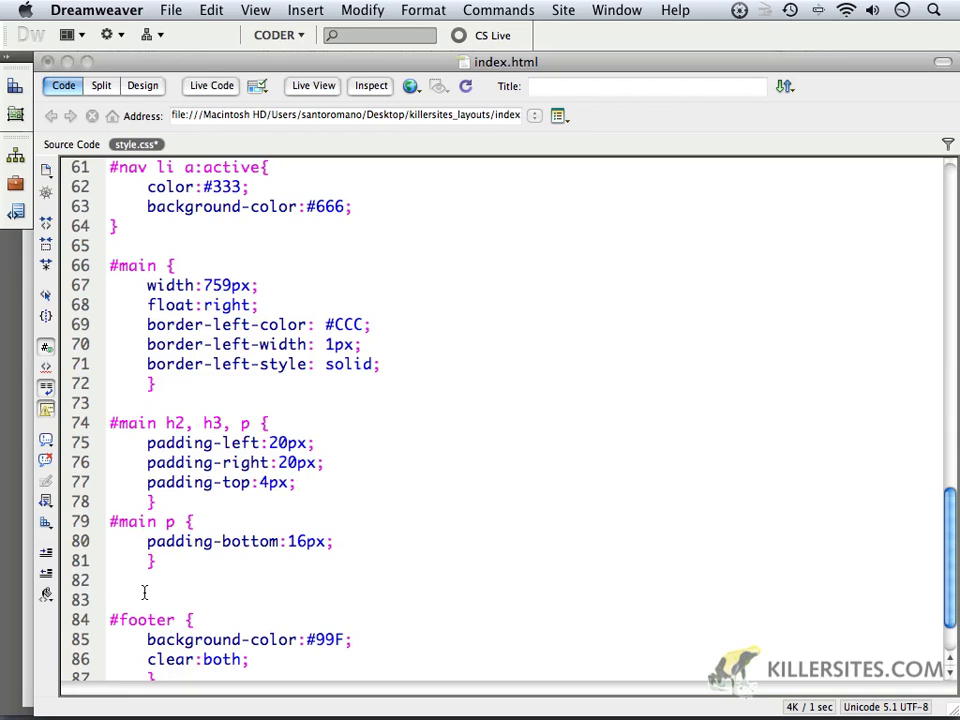
pyautogui.write('#')
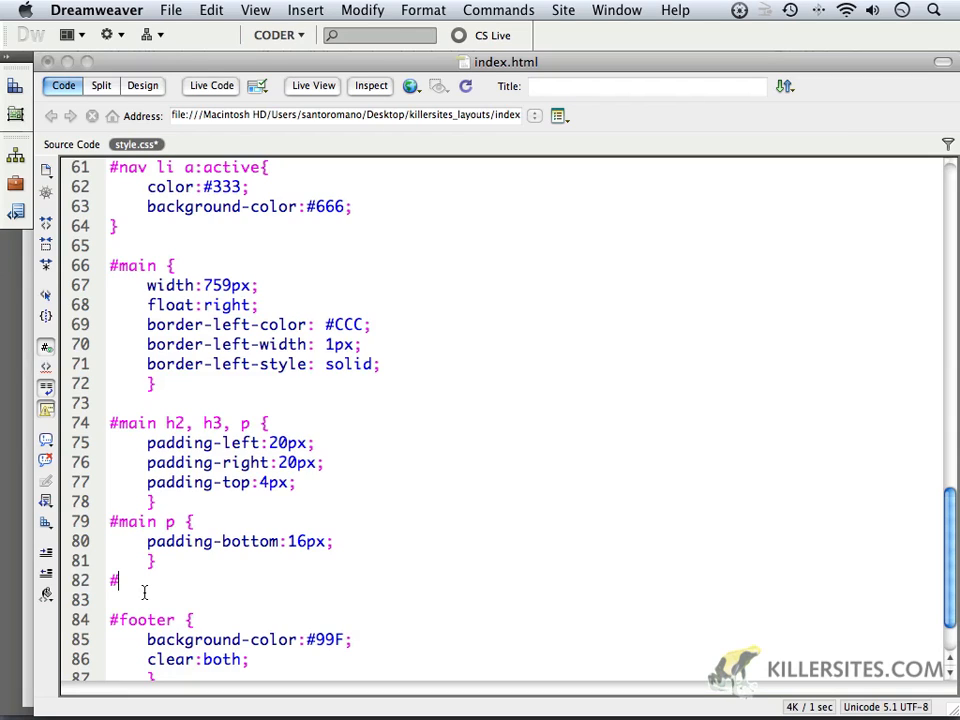
pyautogui.write('main')
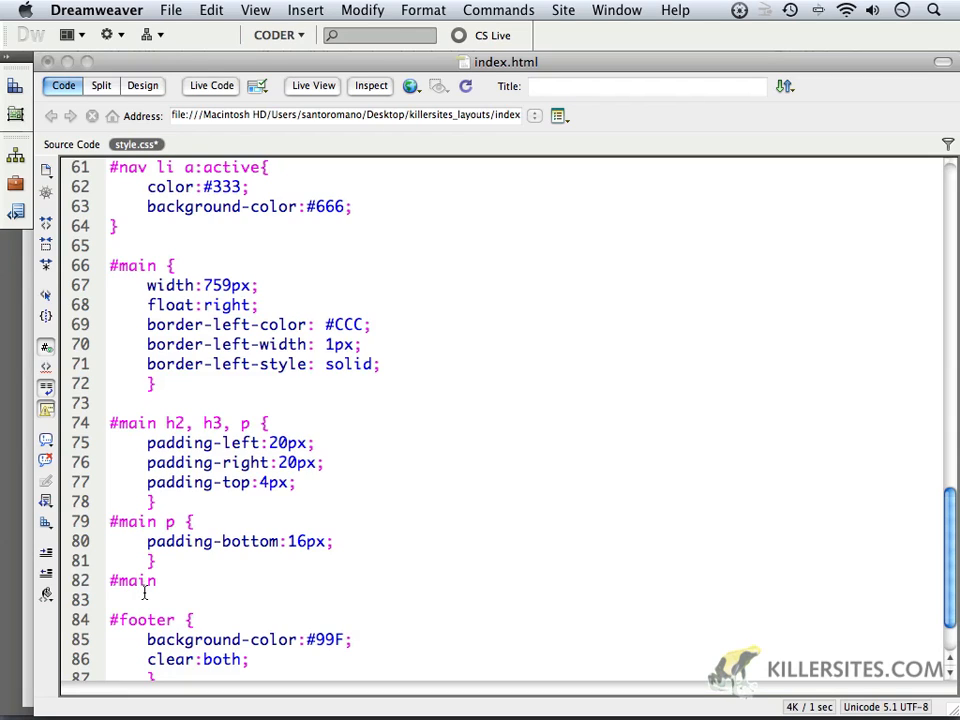
pyautogui.write('h2')
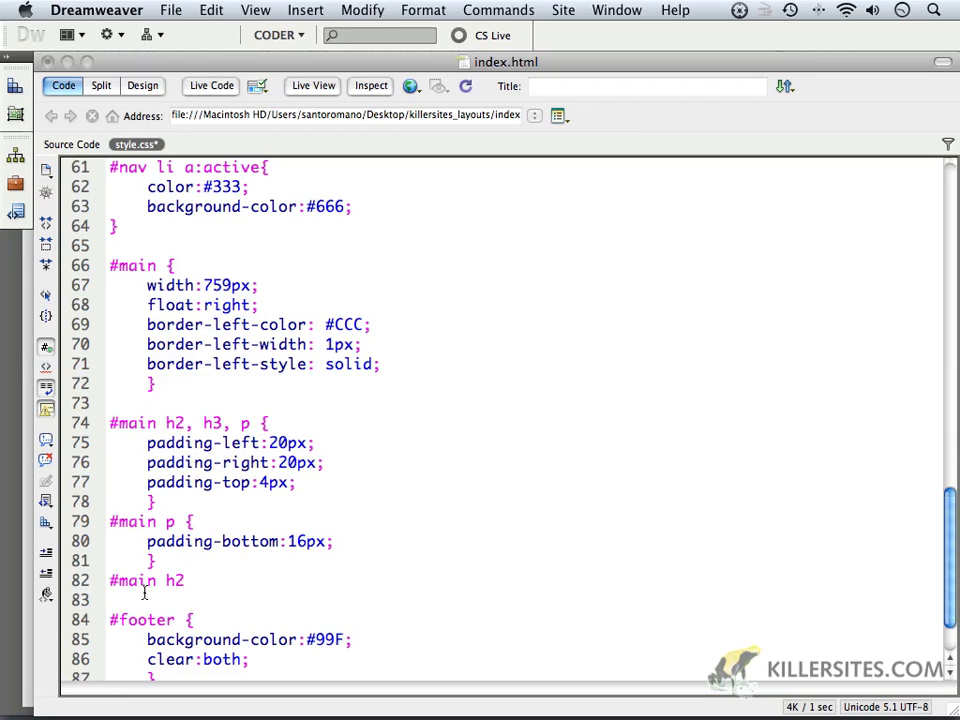
pyautogui.write(', h3')
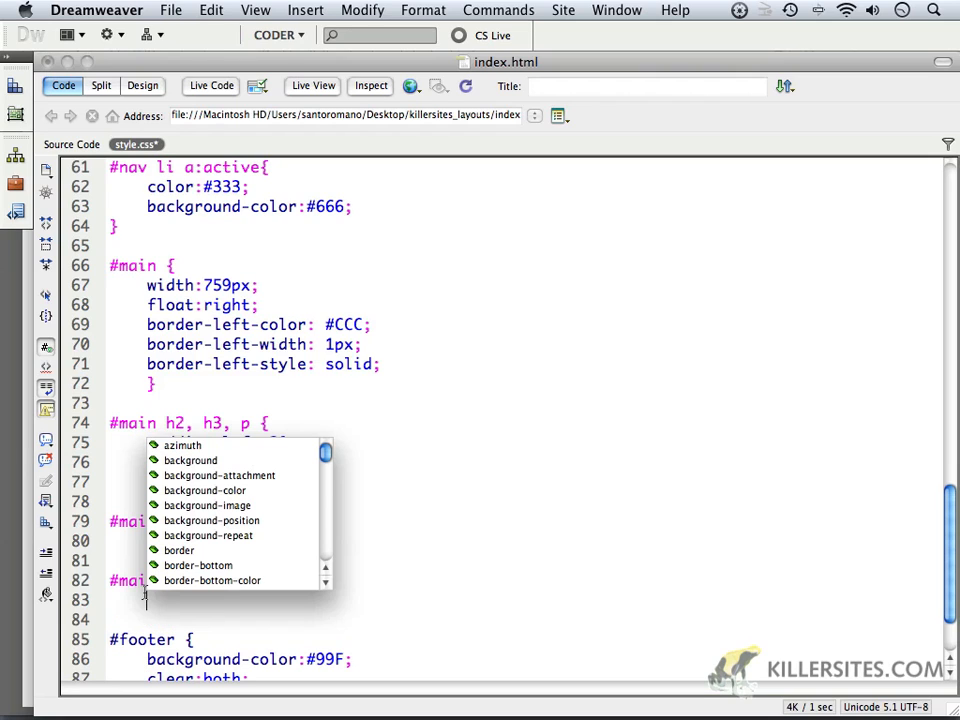
pyautogui.write('color:#99C;')
pyautogui.click(522, 619)
pyautogui.write('}')
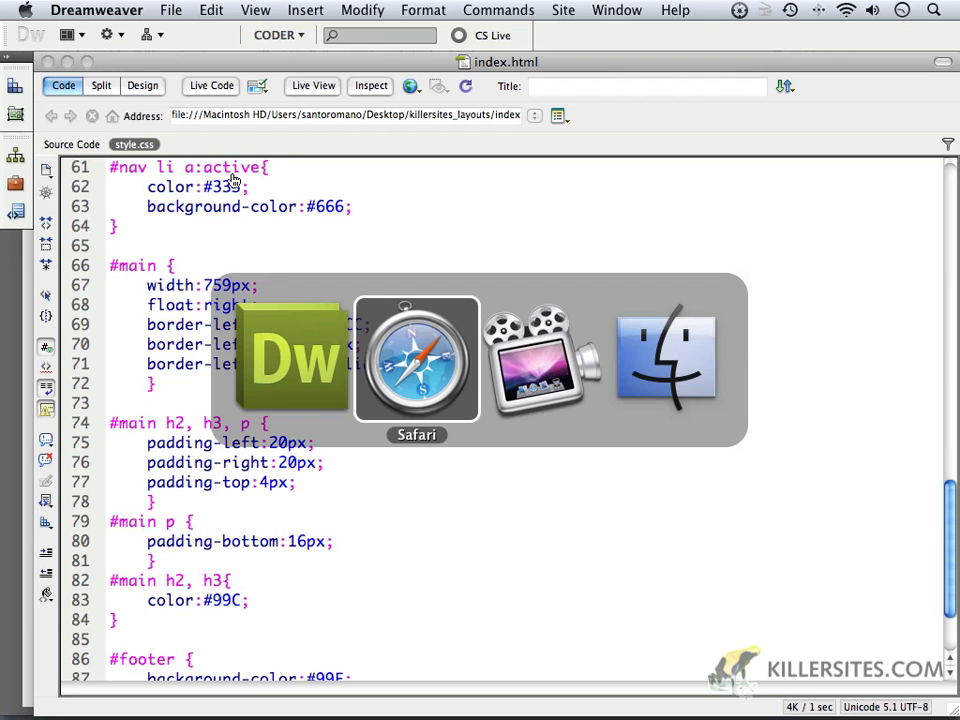
# Preview the purple headings in Safari, then return to the stylesheet.
pyautogui.click(417, 360)
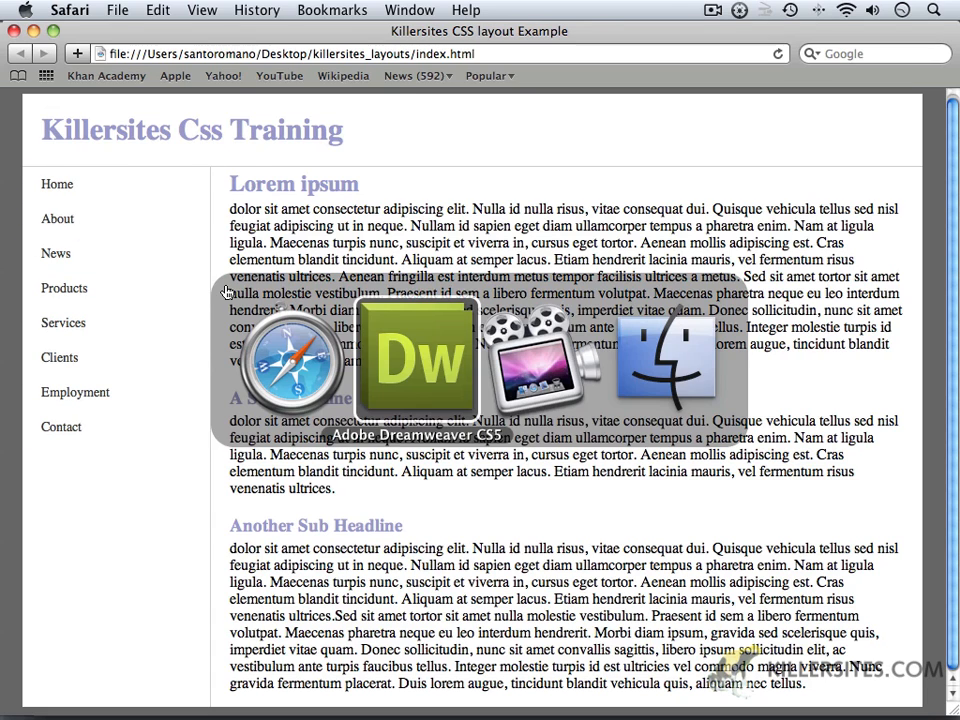
pyautogui.click(416, 360)
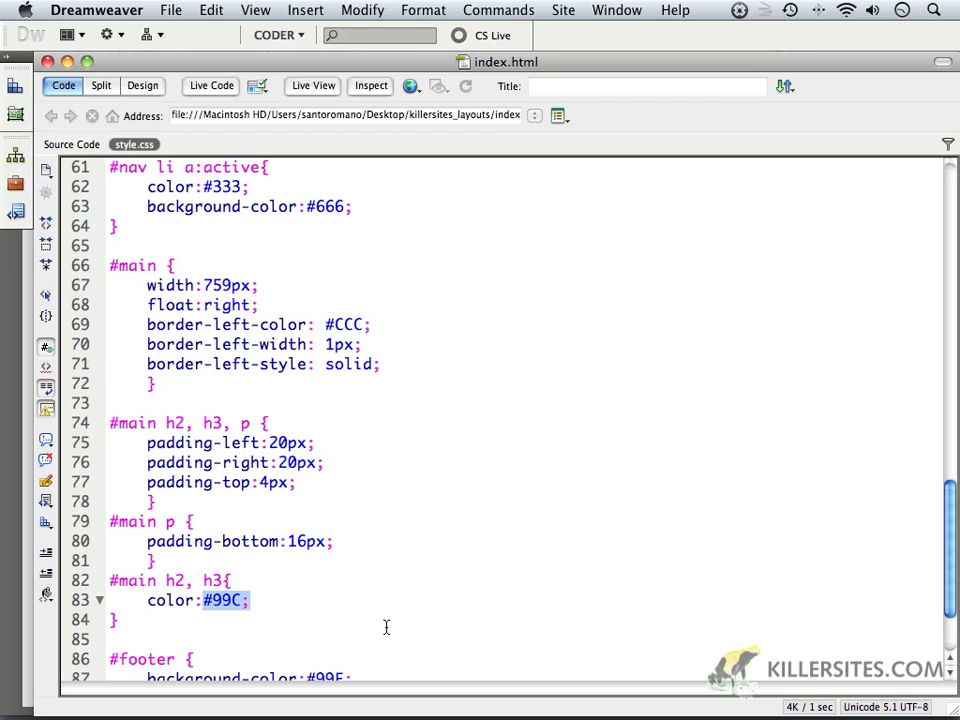
# Change the #main h2, h3 colour from #99C to #96C using the code-hint colour picker.
pyautogui.press('Backspace')
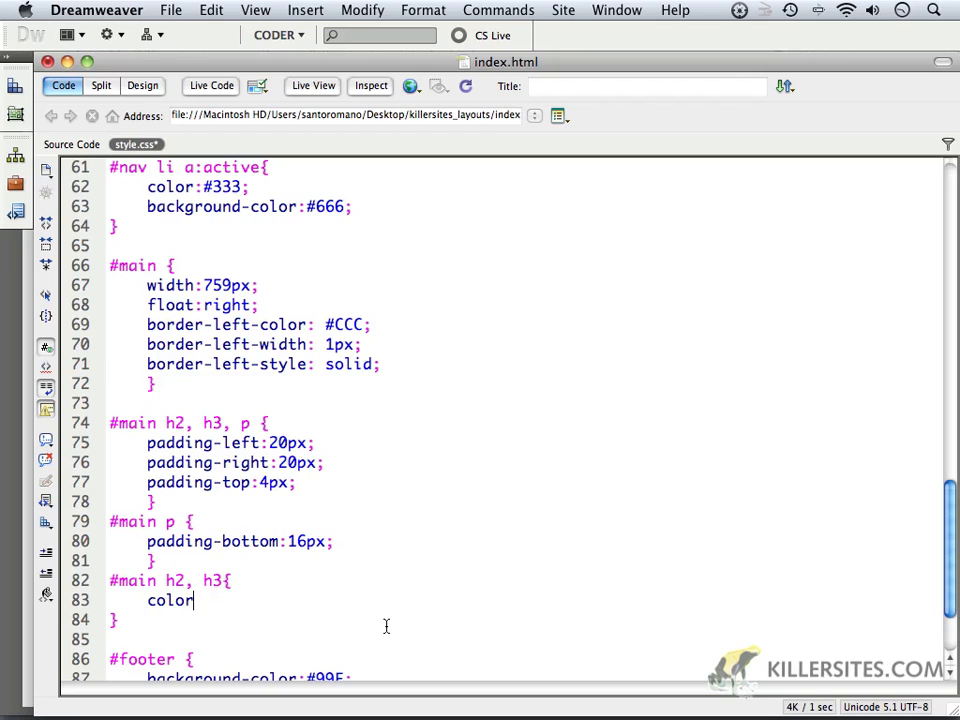
pyautogui.write(':')
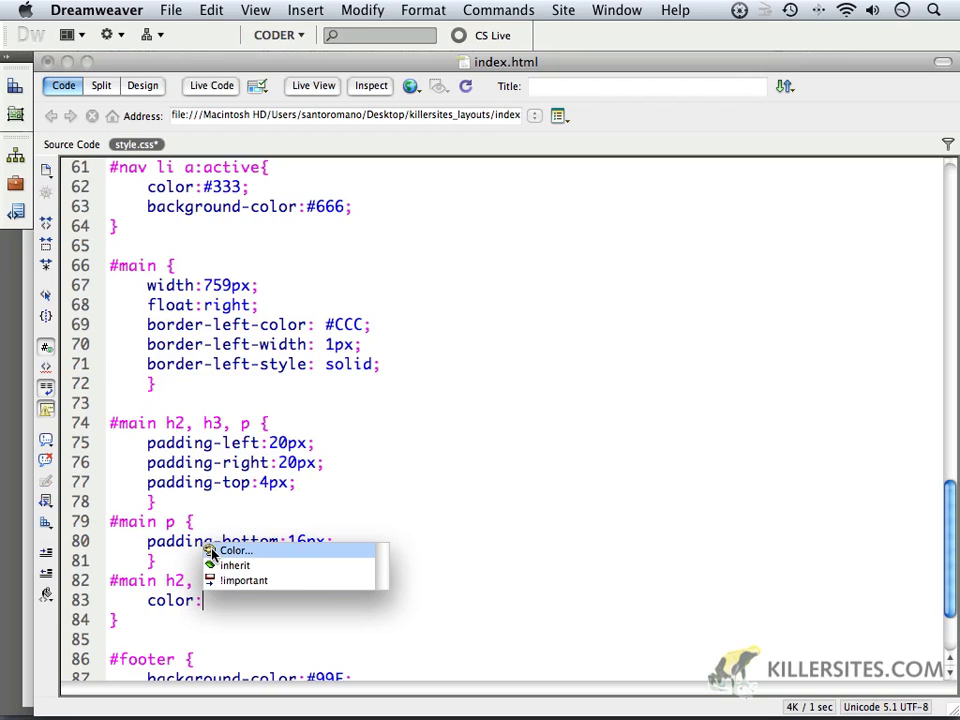
pyautogui.click(235, 550)
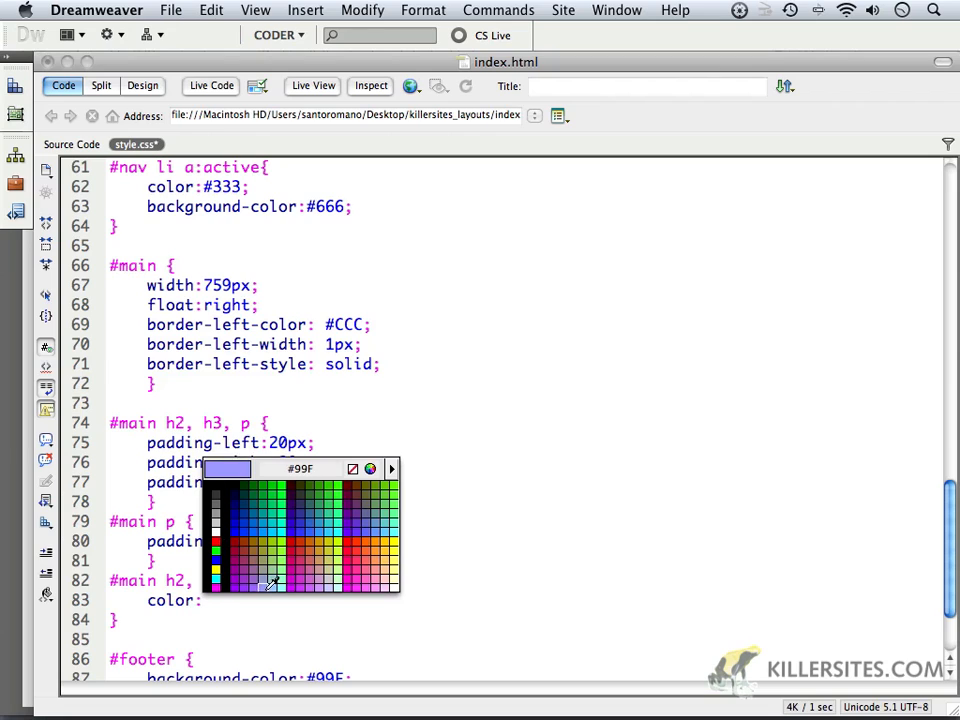
pyautogui.click(268, 580)
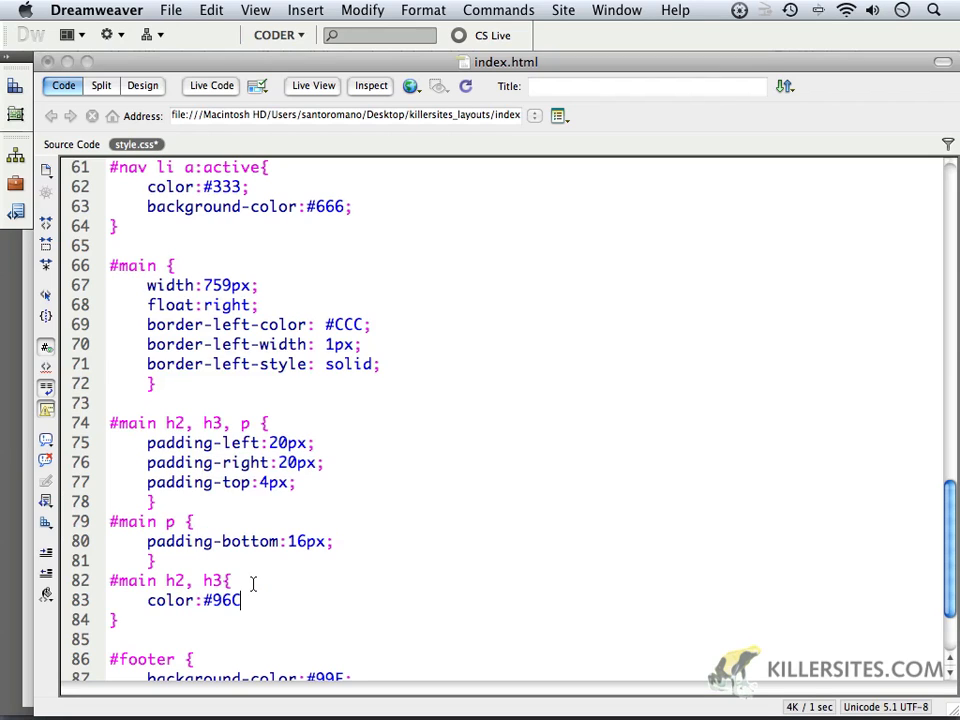
pyautogui.write('C')
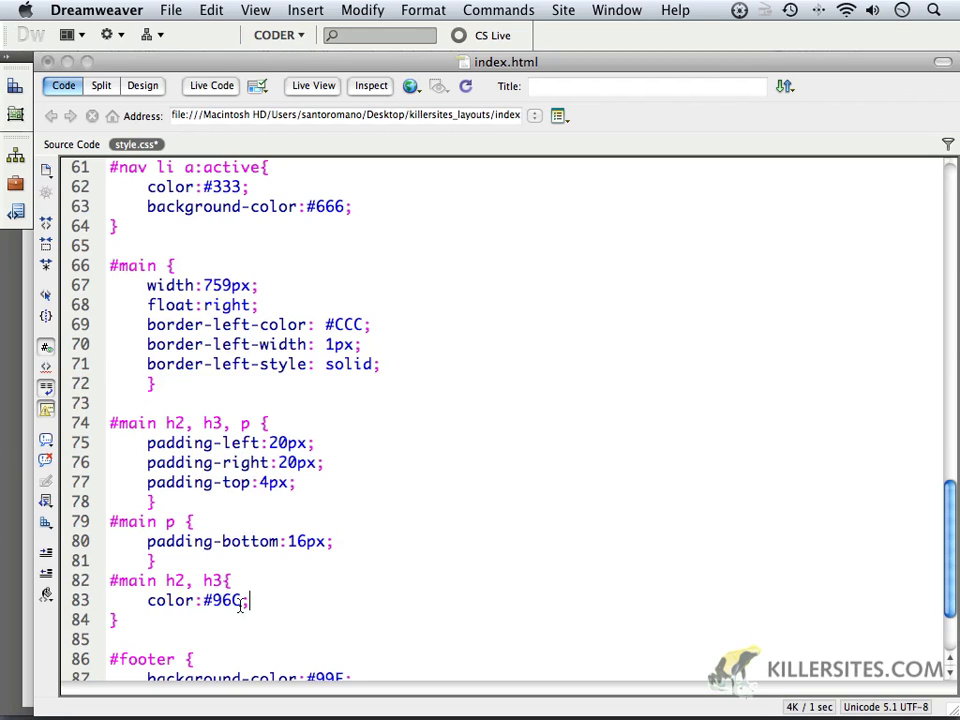
pyautogui.doubleClick(218, 600)
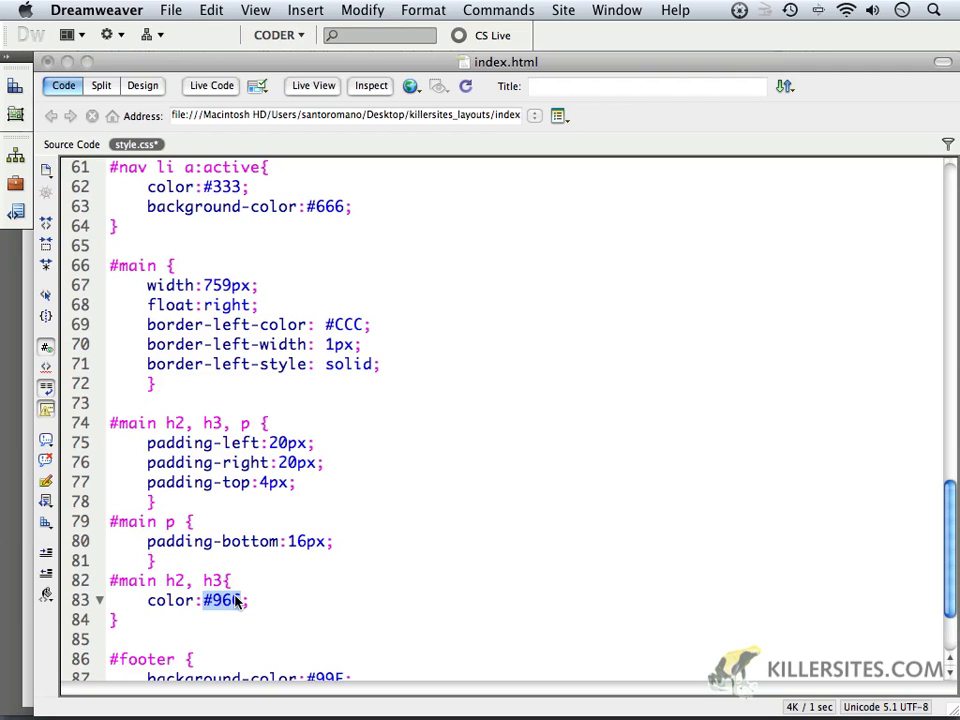
pyautogui.scroll(3)
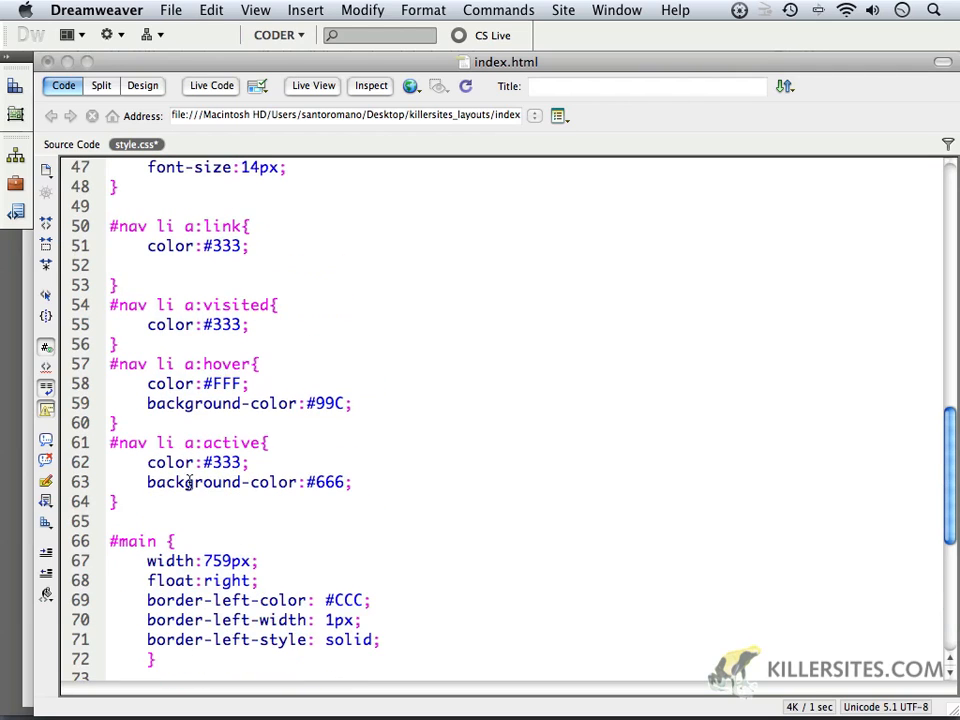
pyautogui.scroll(3)
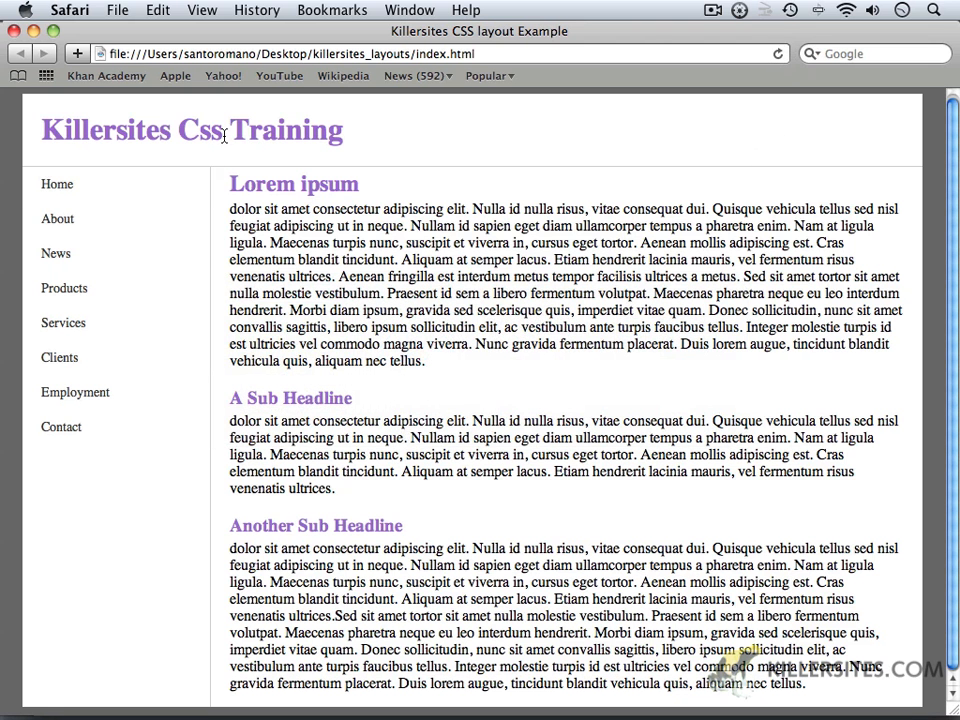
pyautogui.moveTo(114, 459)
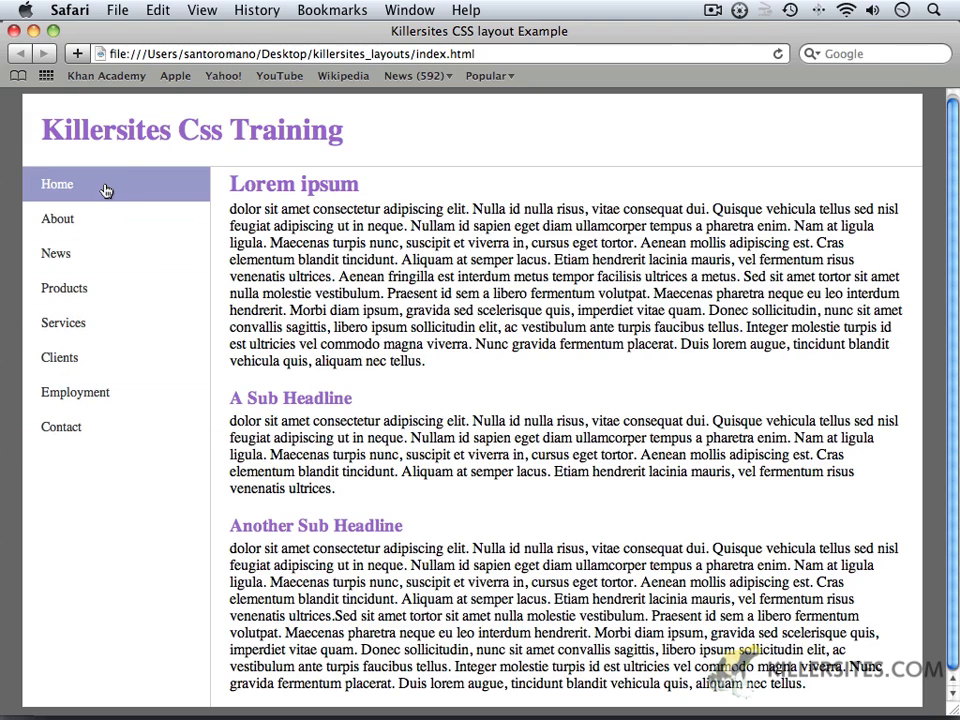
pyautogui.moveTo(79, 322)
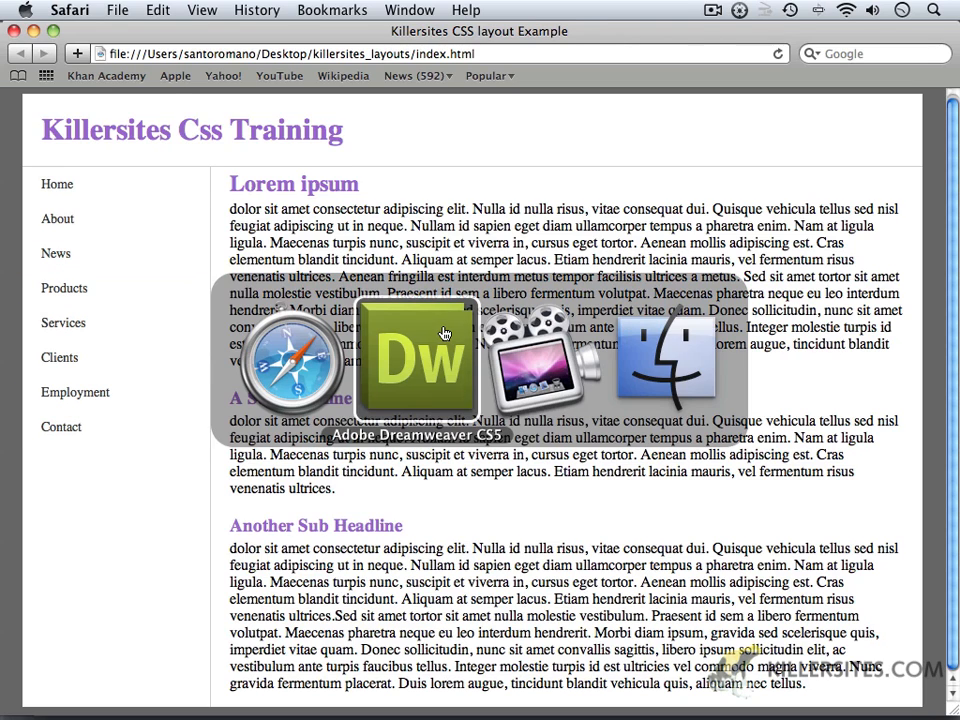
# Back in style.css, select the #nav li a:hover background colour value.
pyautogui.click(416, 357)
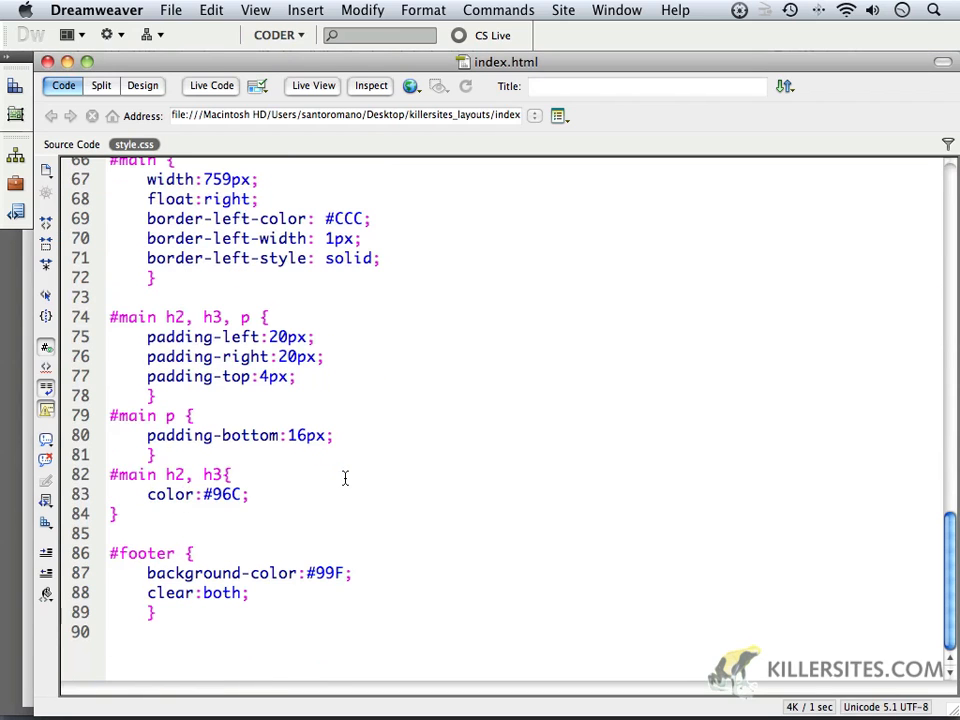
pyautogui.scroll(3)
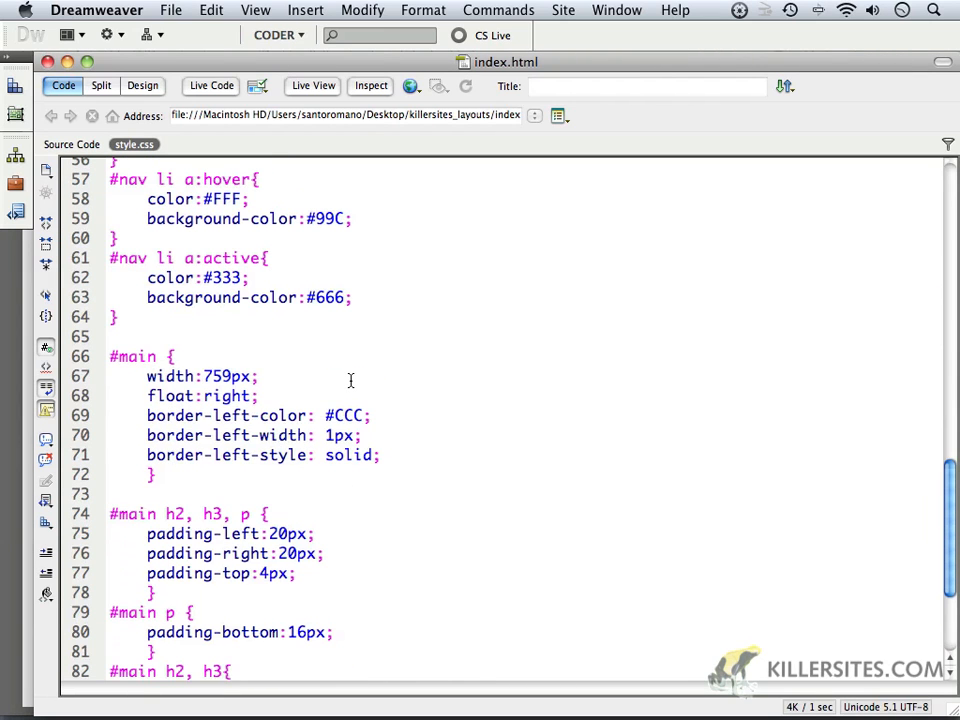
pyautogui.scroll(3)
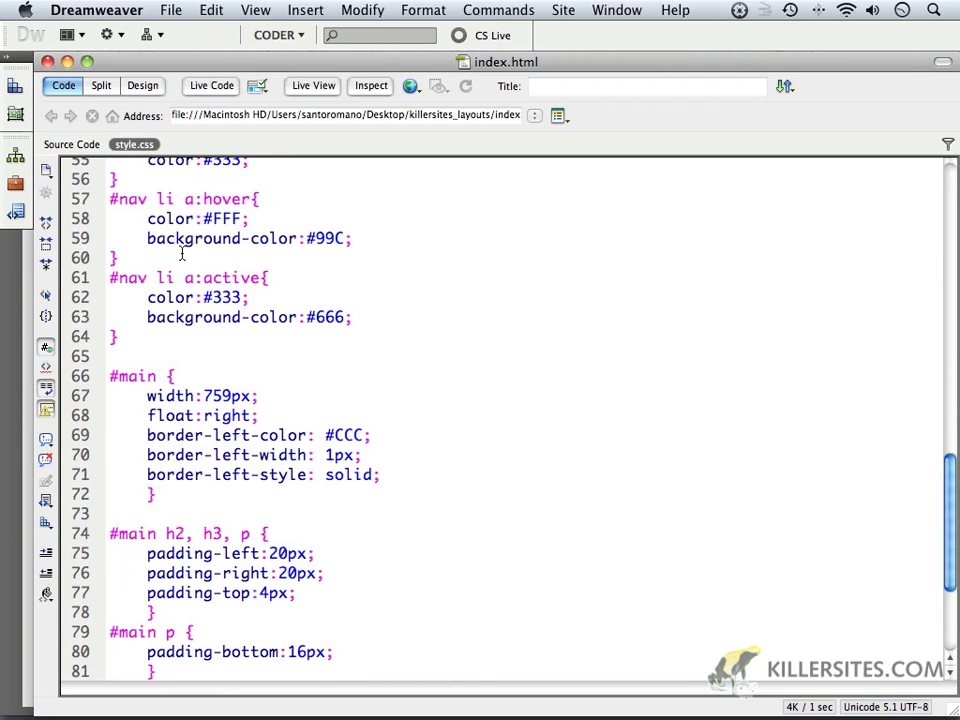
pyautogui.doubleClick(325, 238)
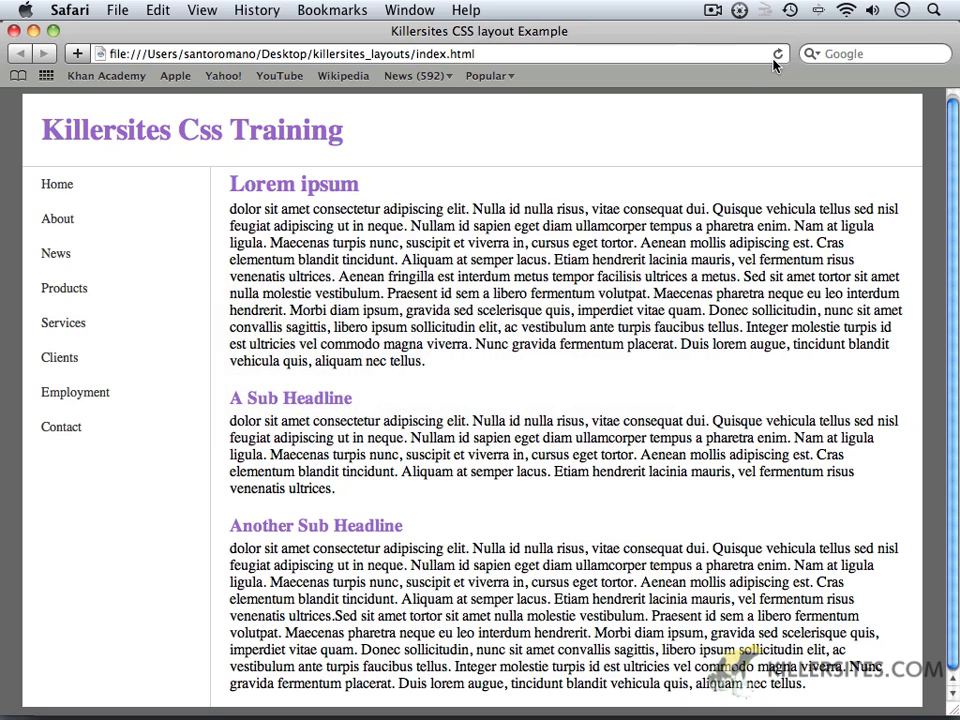
pyautogui.moveTo(61, 427)
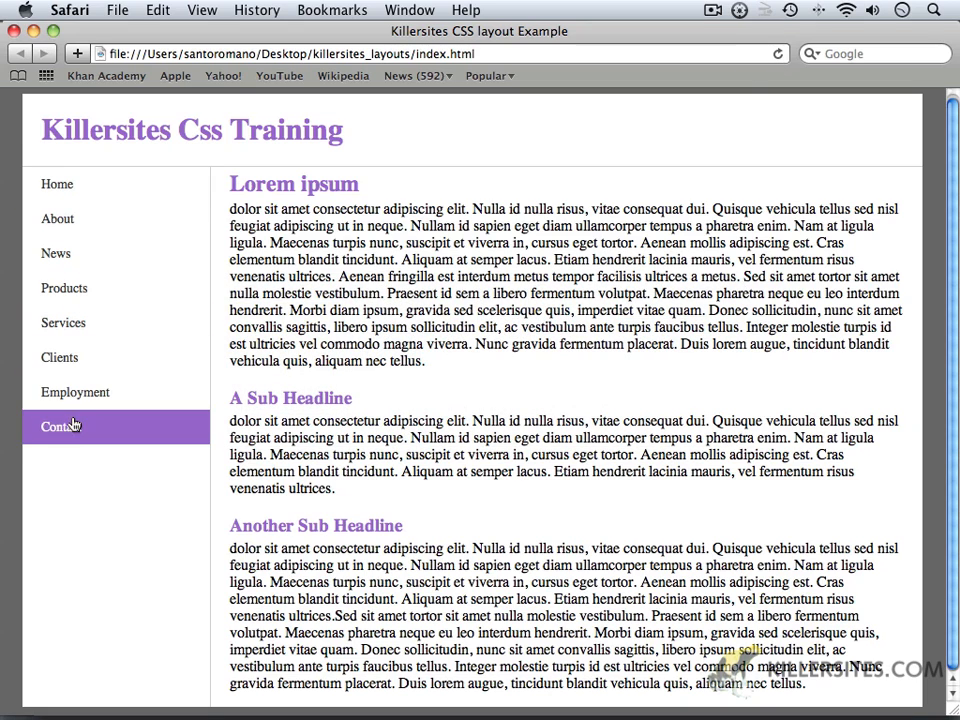